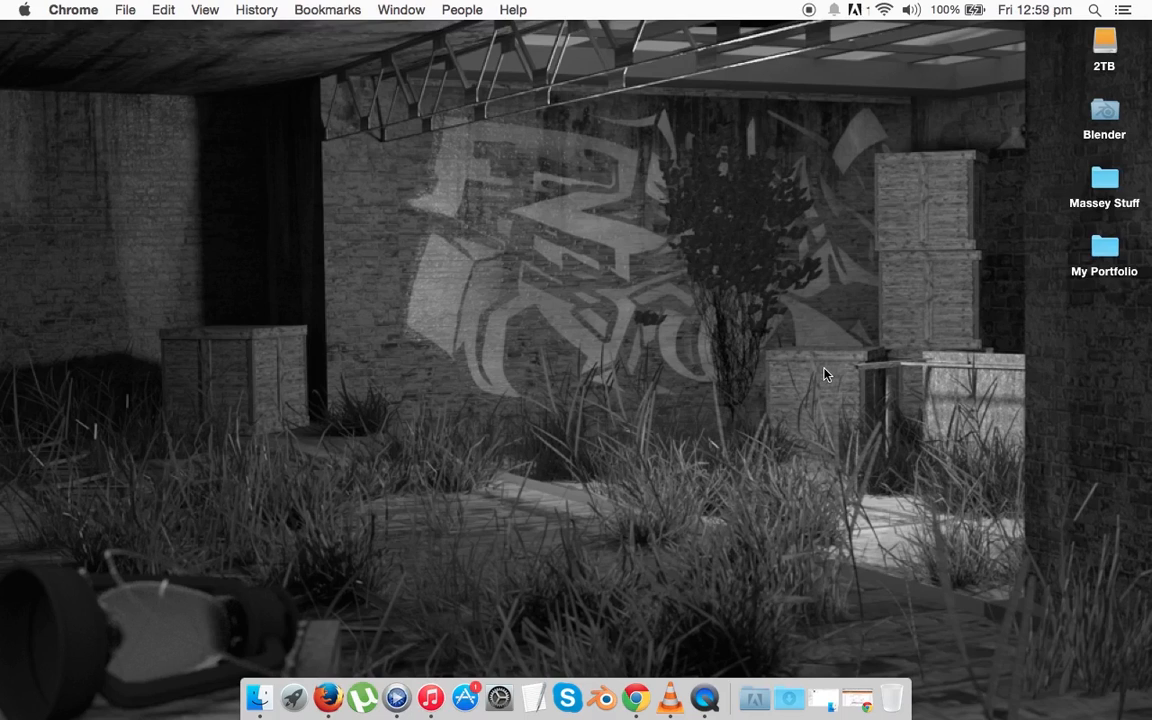
Bring up Chrome and look through the file-hosting tabs to MediaFire.
{"action": "left_click", "coordinate": [635, 698]}
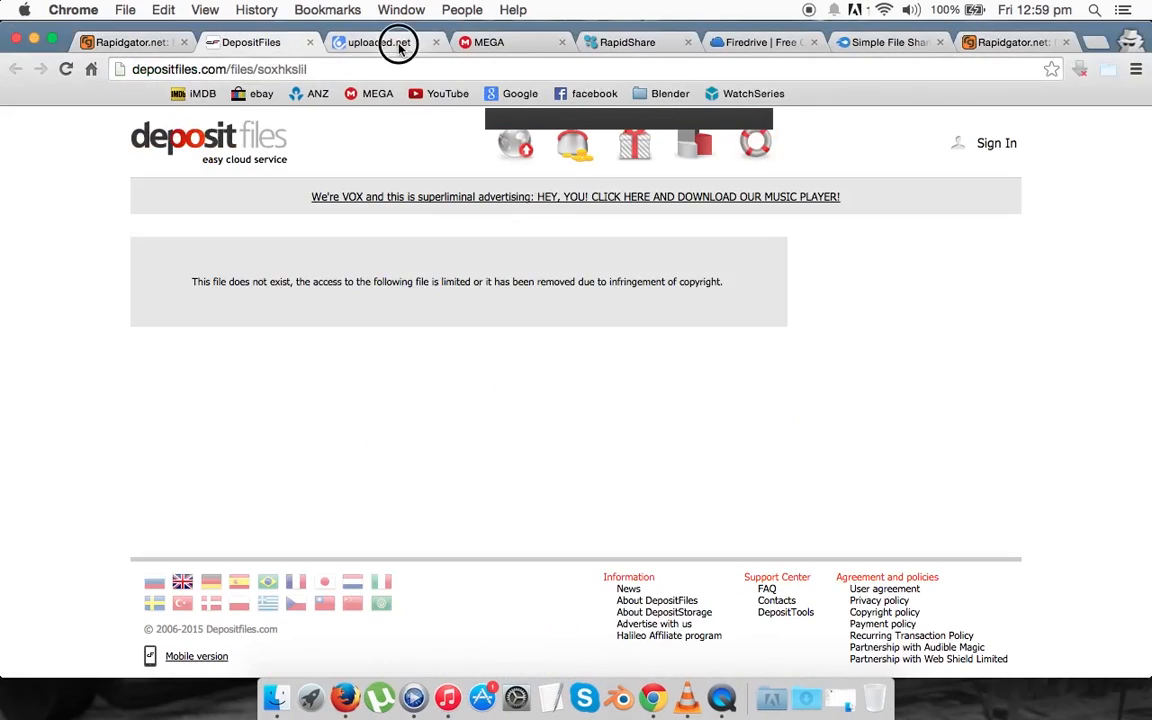
{"action": "left_click", "coordinate": [760, 42]}
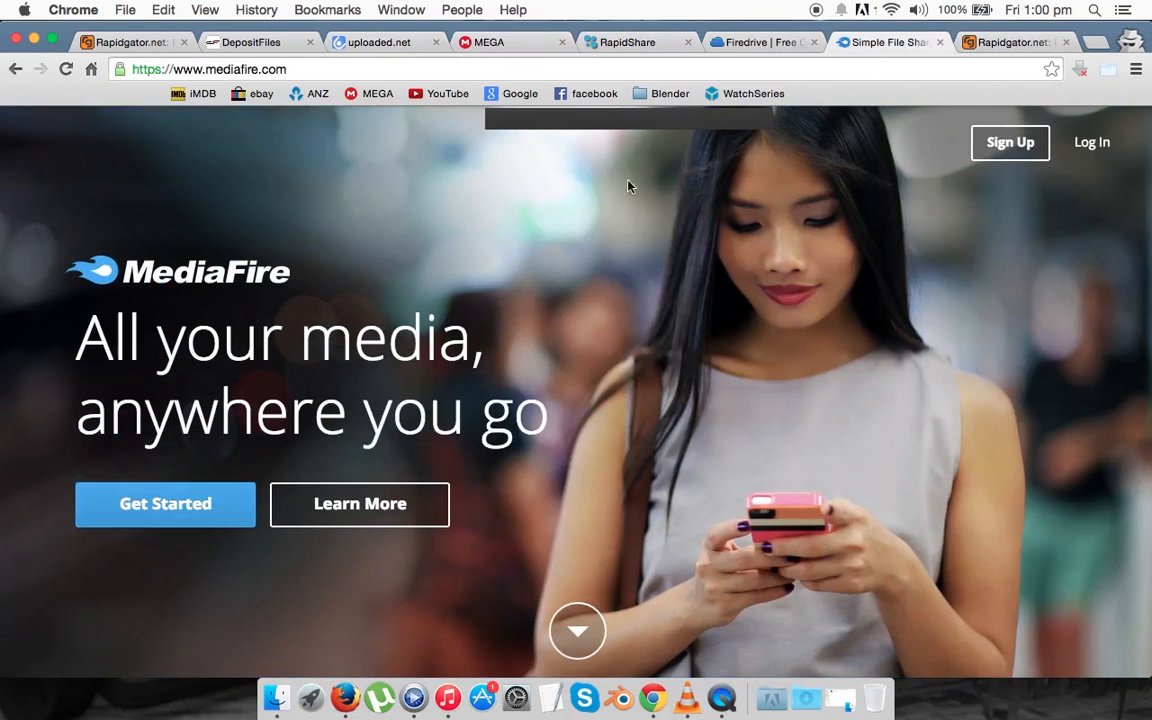
{"action": "mouse_move", "coordinate": [163, 106]}
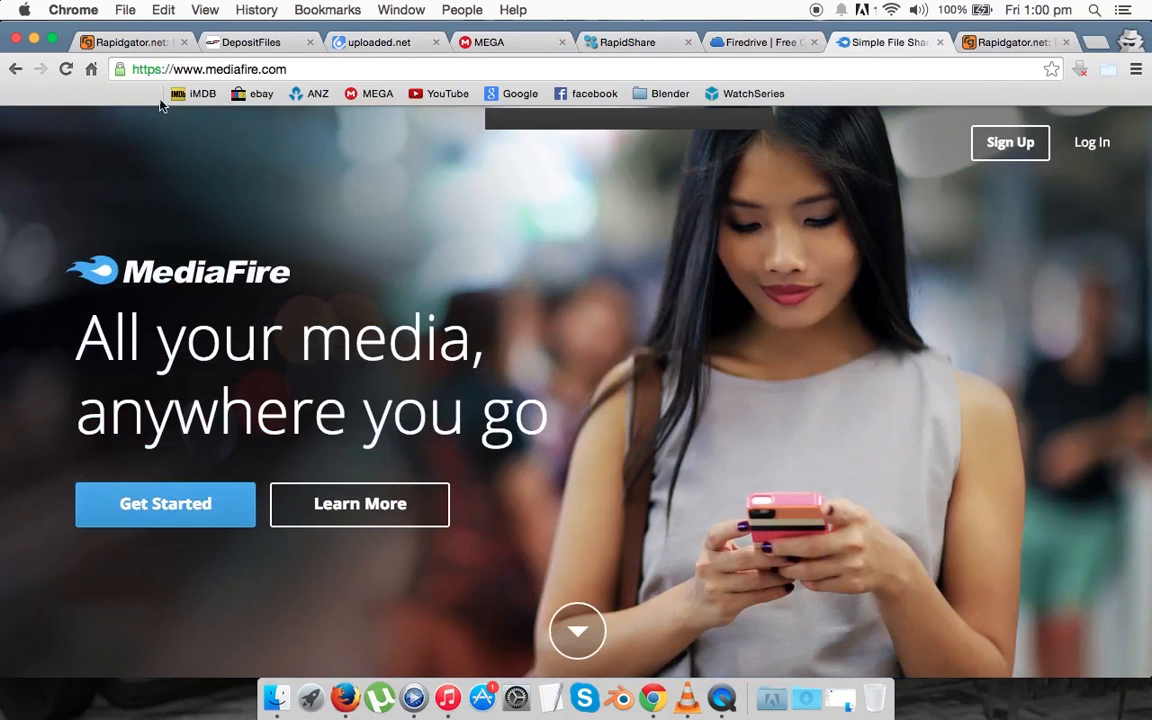
Switch to the Rapidgator tab and scroll through its premium plans page.
{"action": "left_click", "coordinate": [130, 42]}
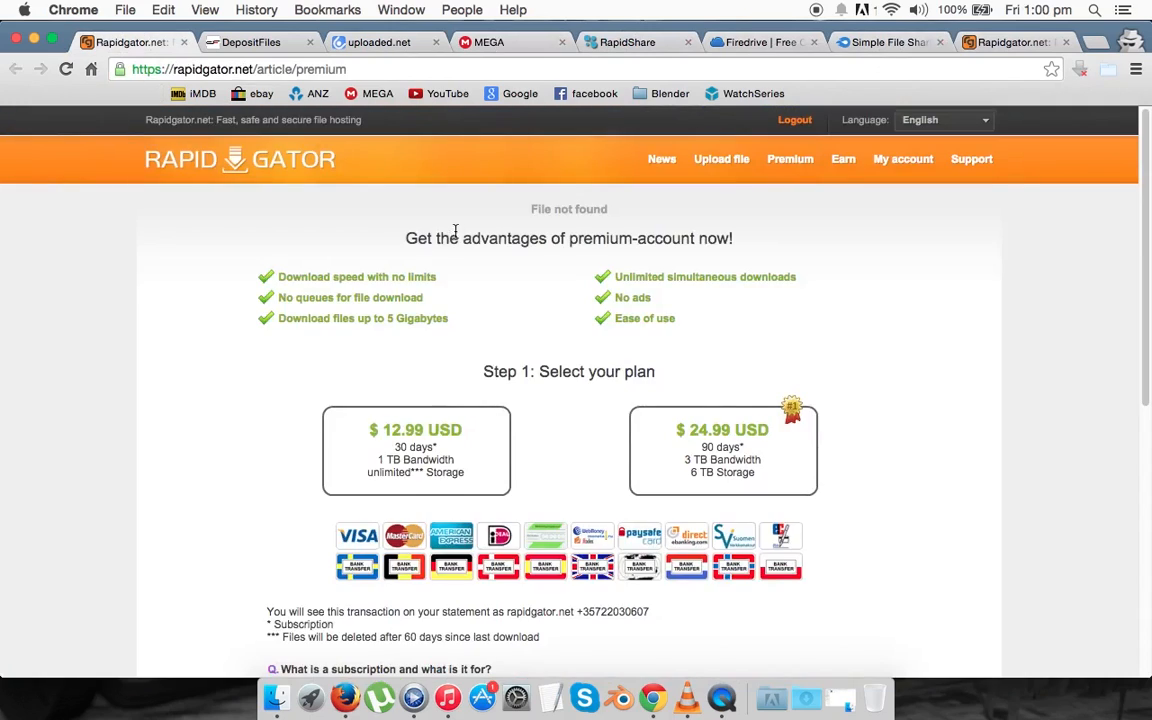
{"action": "mouse_move", "coordinate": [527, 220]}
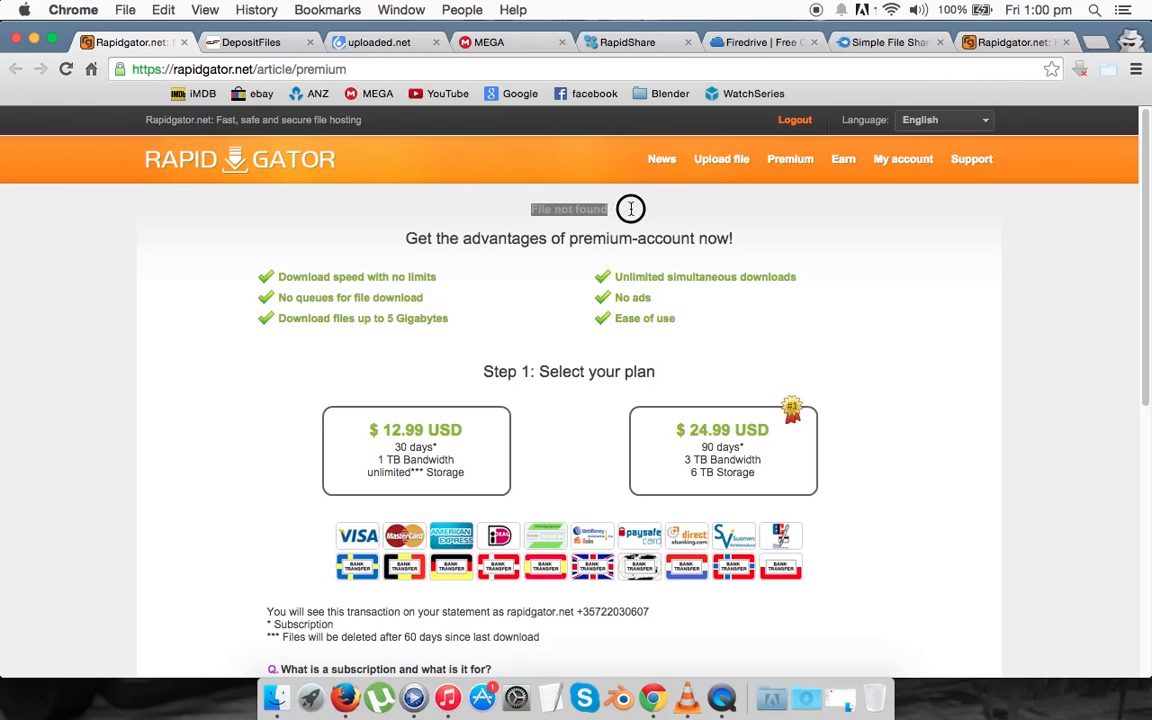
{"action": "mouse_move", "coordinate": [584, 224]}
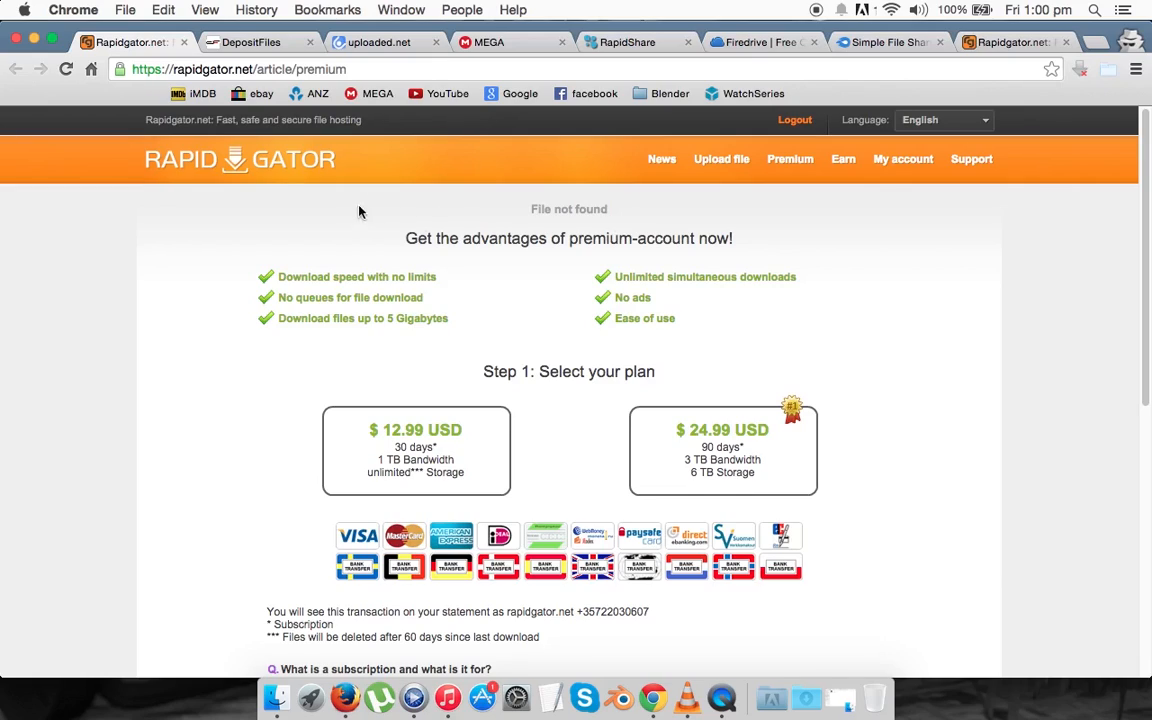
{"action": "mouse_move", "coordinate": [595, 323]}
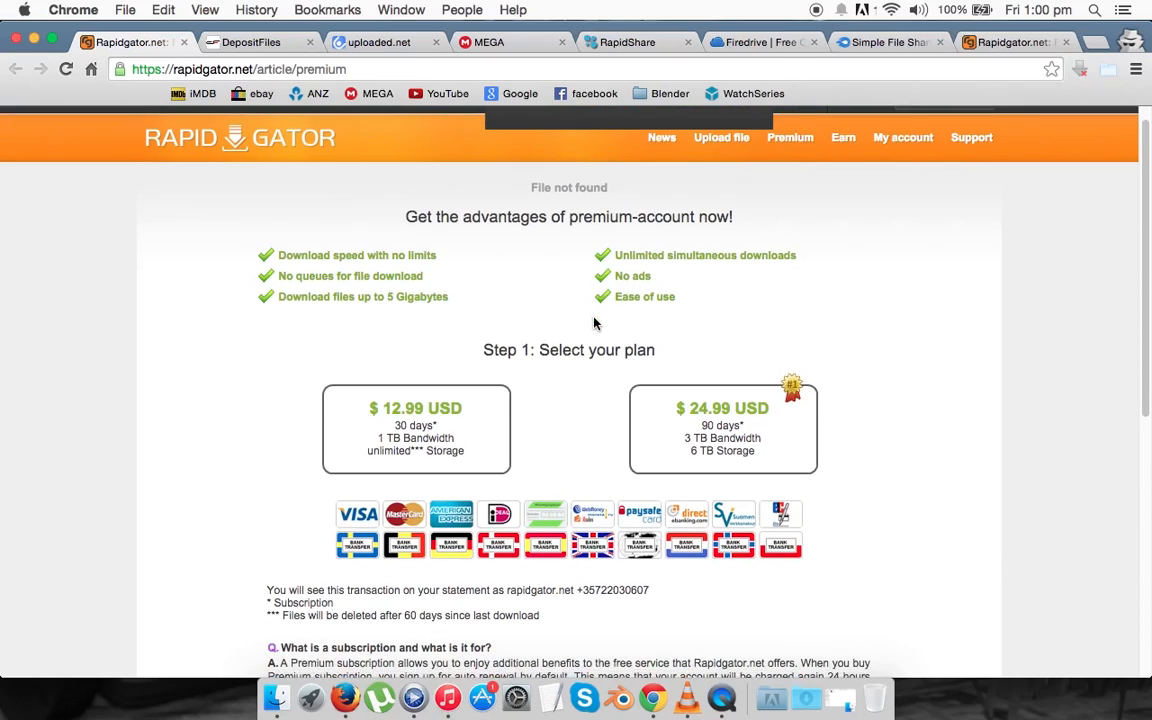
{"action": "scroll", "scroll_direction": "down", "scroll_amount": 3}
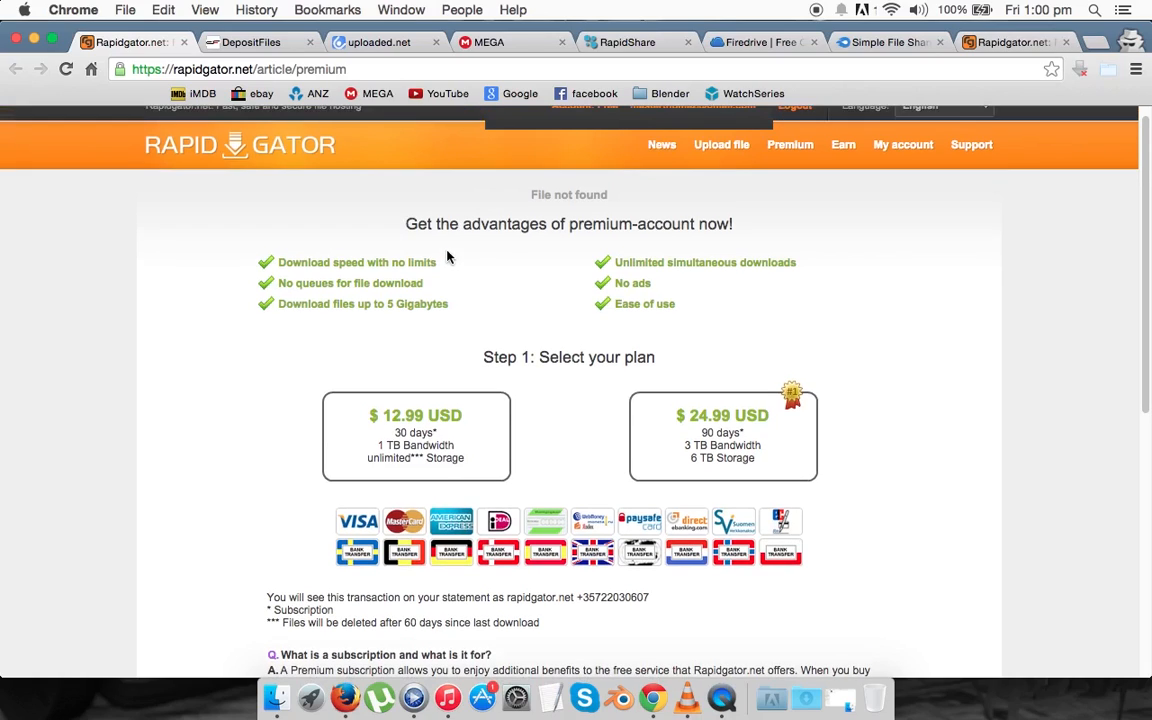
{"action": "scroll", "scroll_direction": "up", "scroll_amount": 3}
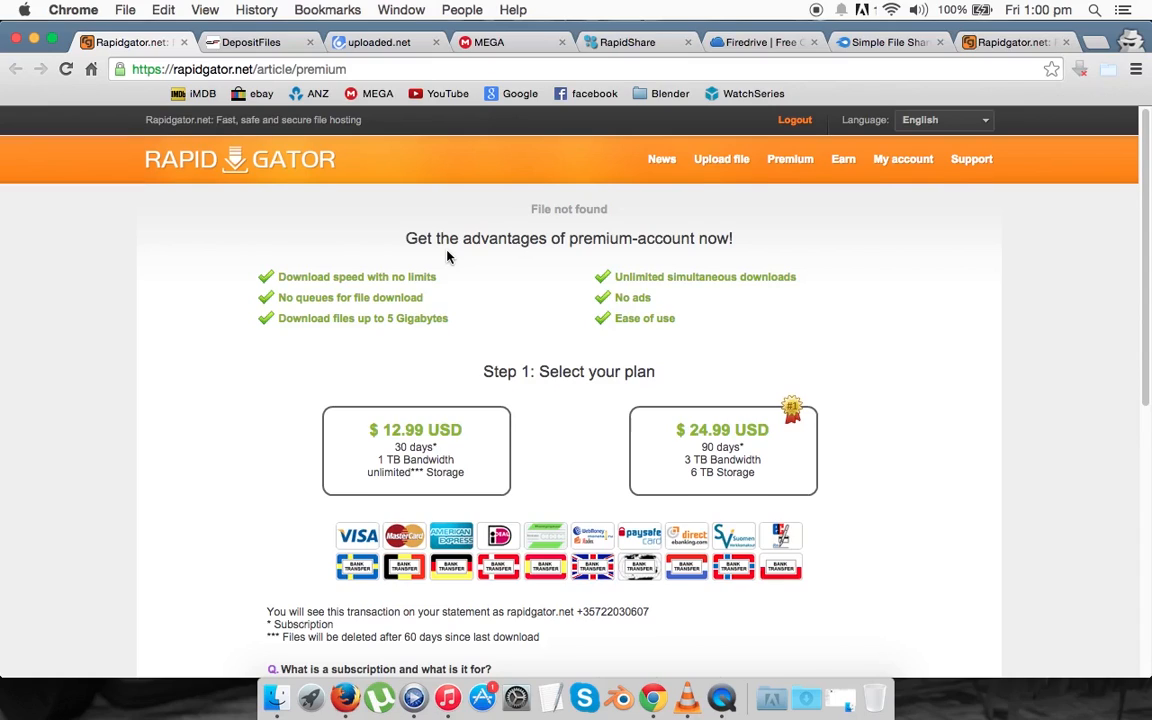
{"action": "scroll", "scroll_direction": "down", "scroll_amount": 3}
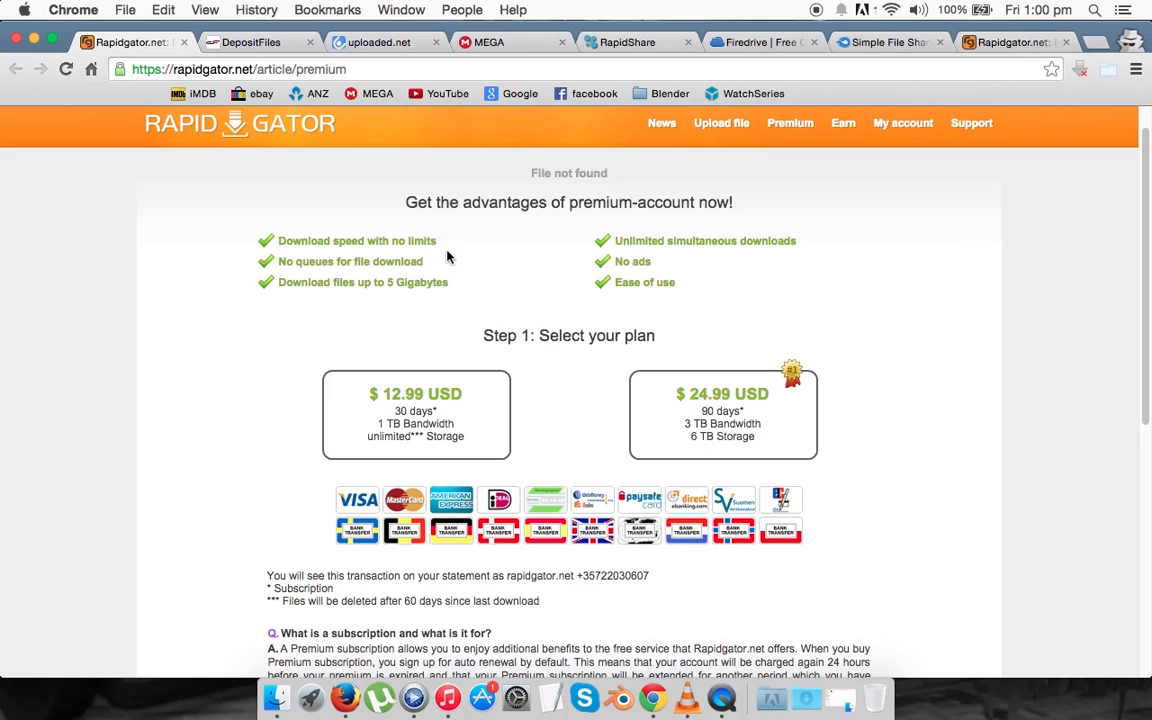
{"action": "mouse_move", "coordinate": [527, 165]}
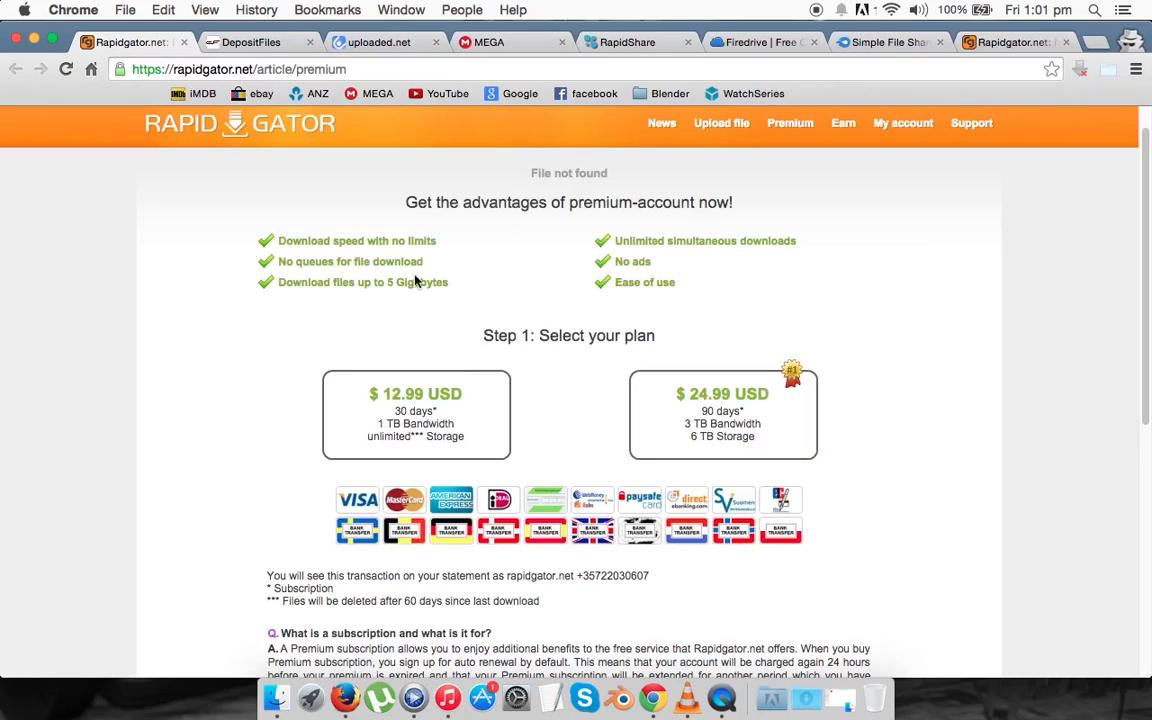
{"action": "mouse_move", "coordinate": [467, 193]}
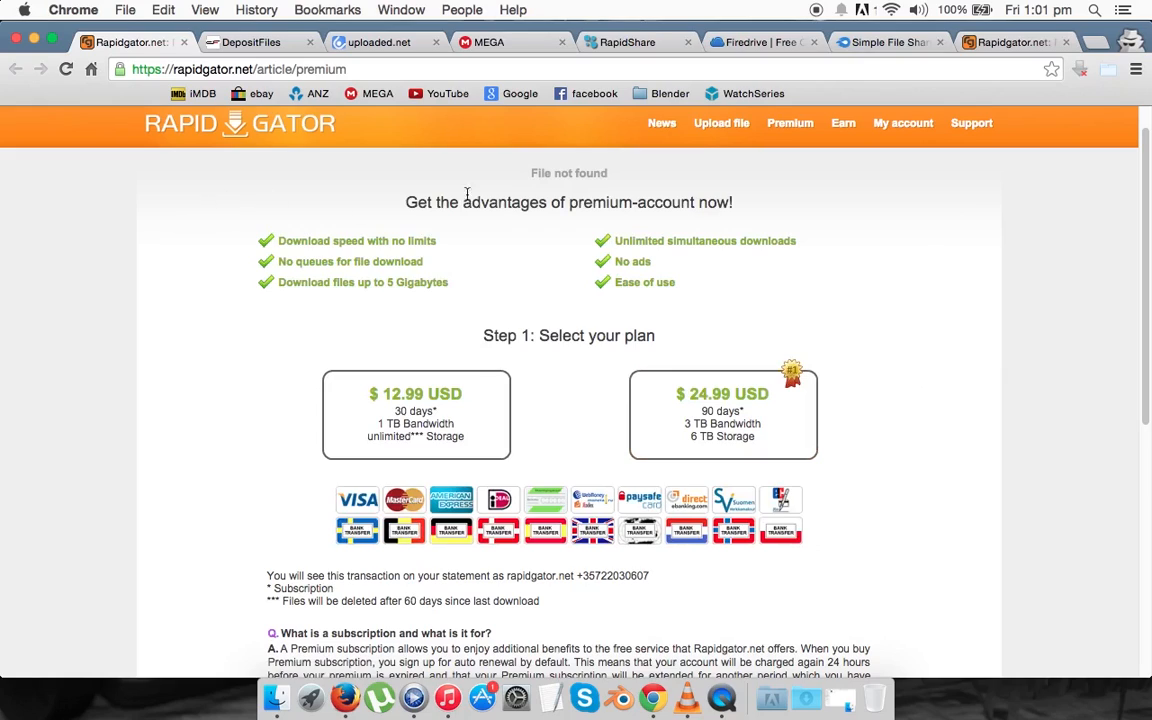
{"action": "mouse_move", "coordinate": [205, 42]}
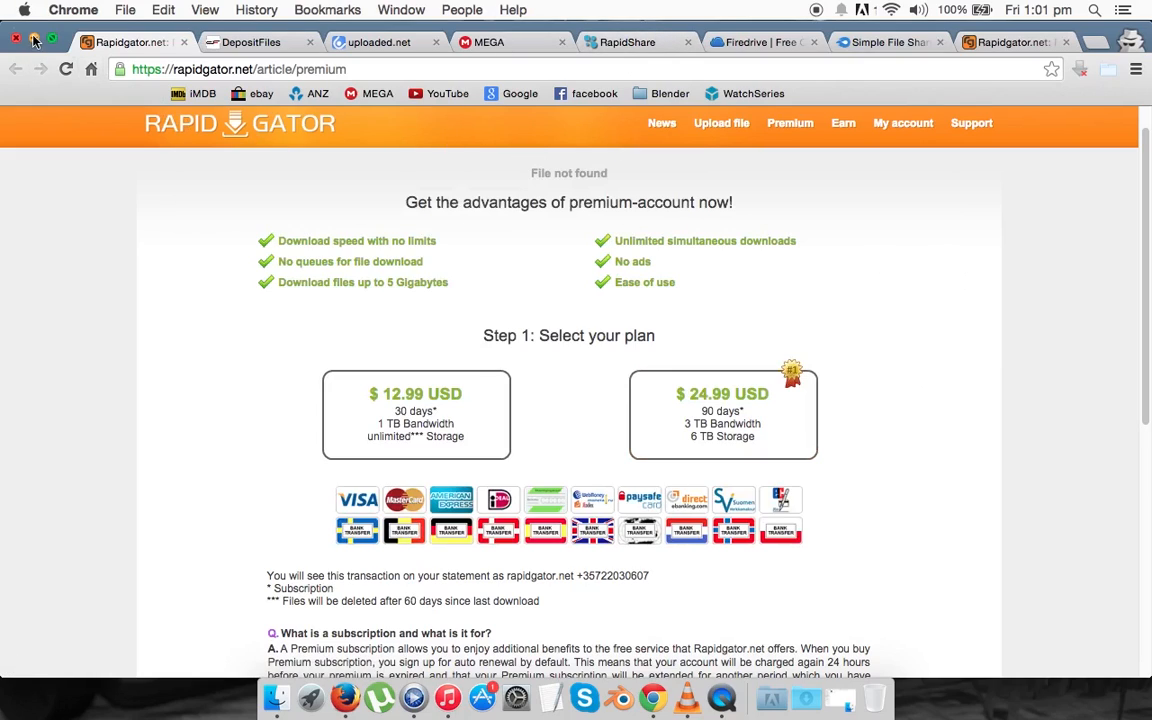
Minimize Chrome and view Downloads in list view, then back in icon view.
{"action": "left_click", "coordinate": [16, 38]}
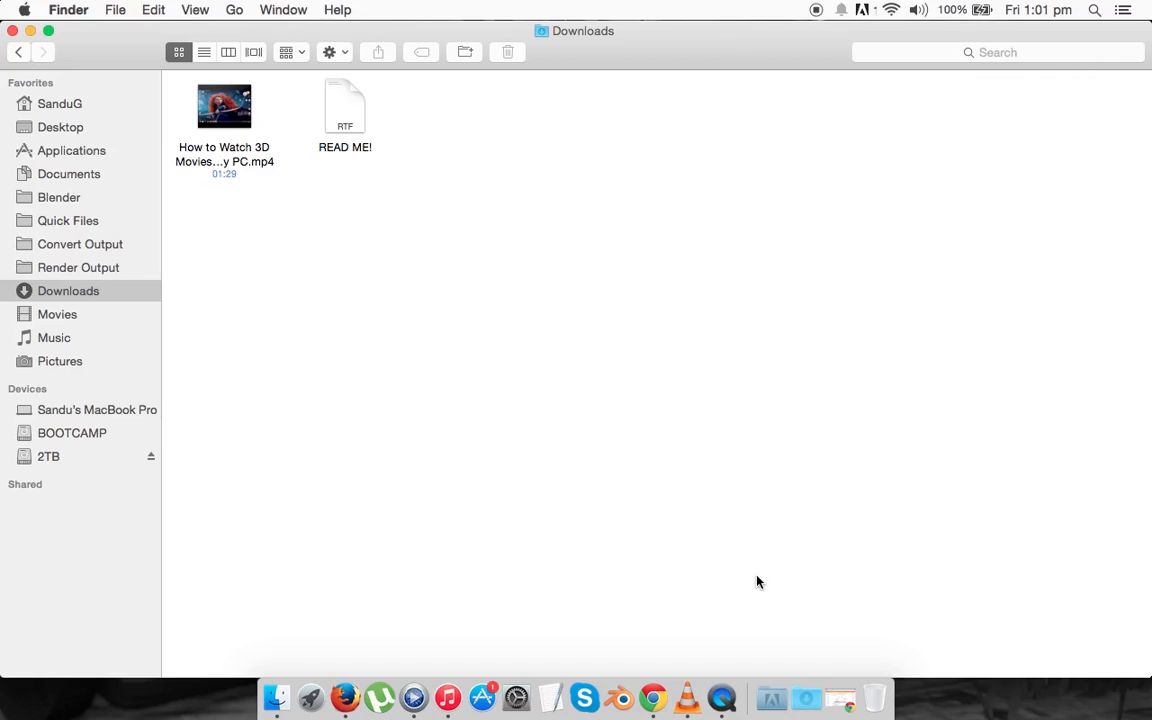
{"action": "mouse_move", "coordinate": [315, 234]}
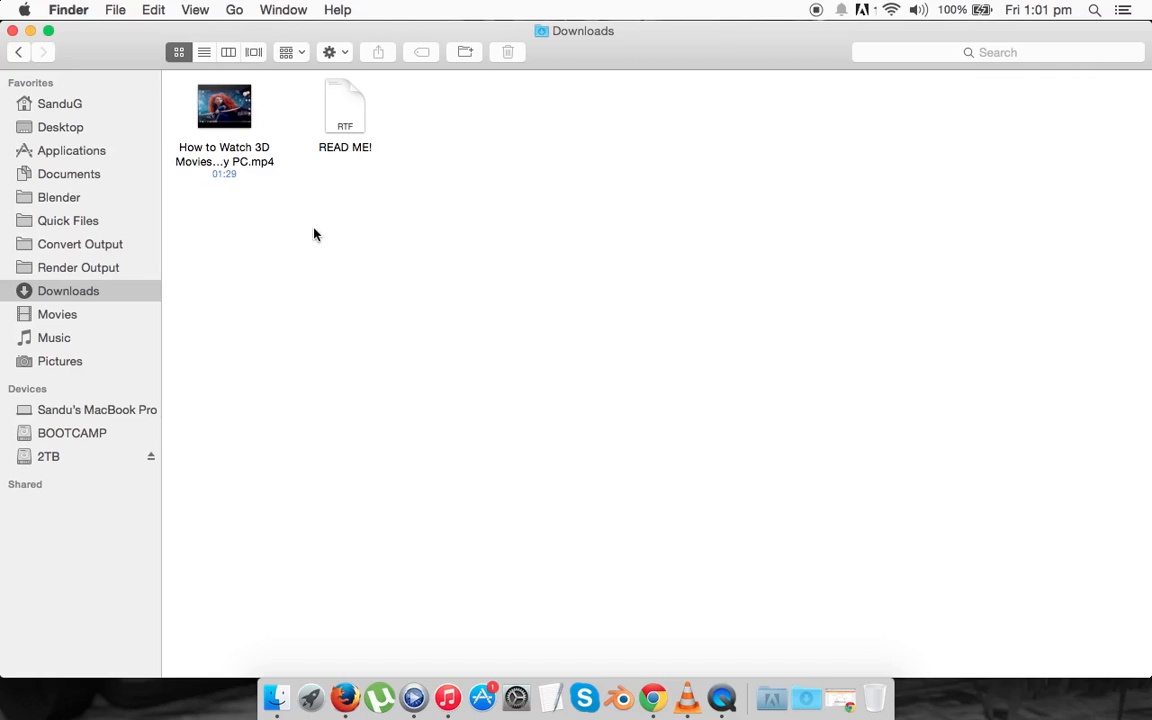
{"action": "mouse_move", "coordinate": [257, 183]}
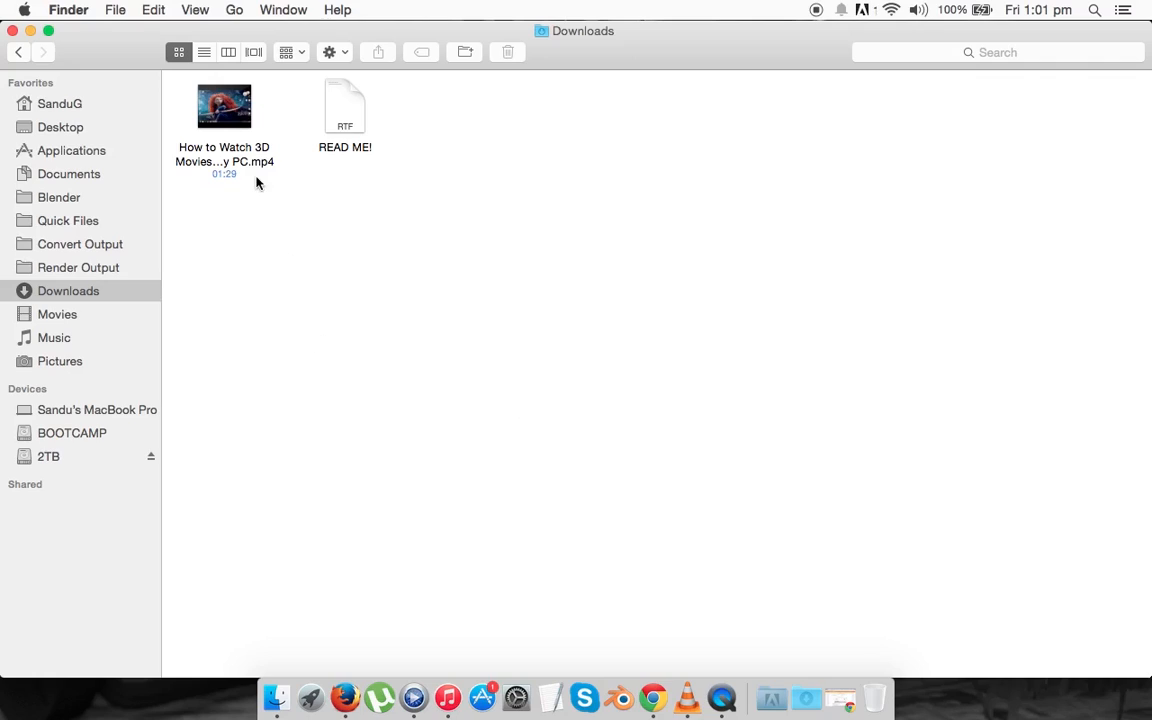
{"action": "left_click", "coordinate": [204, 52]}
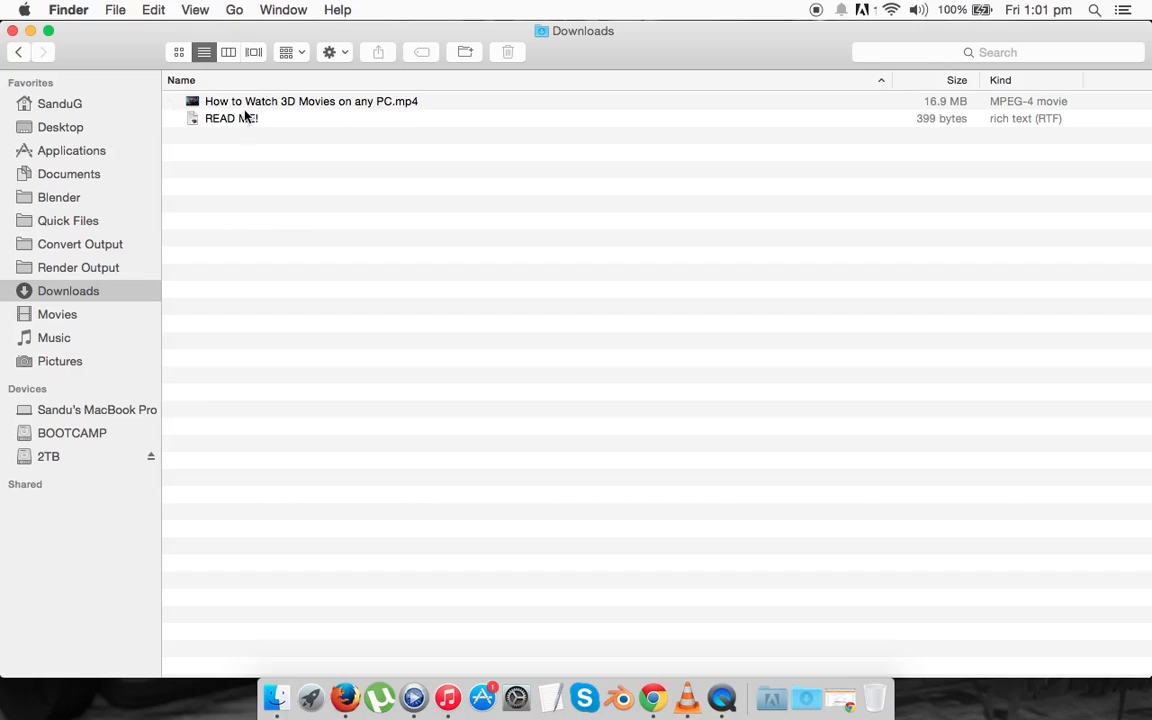
{"action": "mouse_move", "coordinate": [179, 52]}
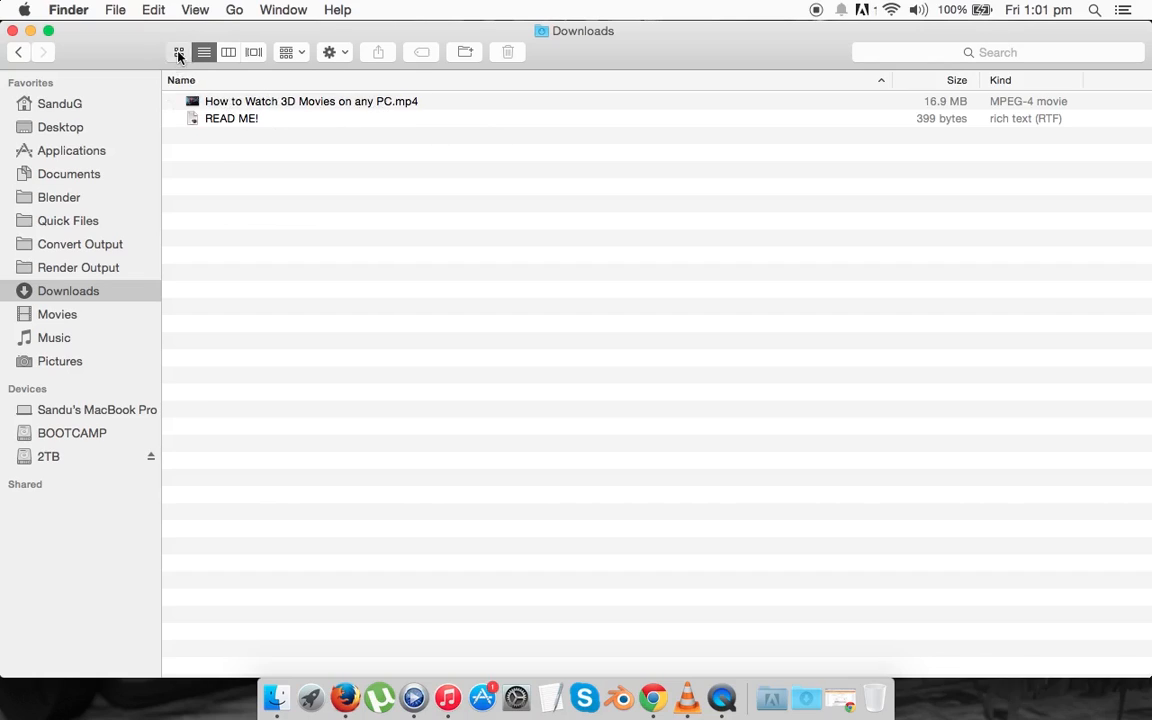
{"action": "left_click", "coordinate": [178, 52]}
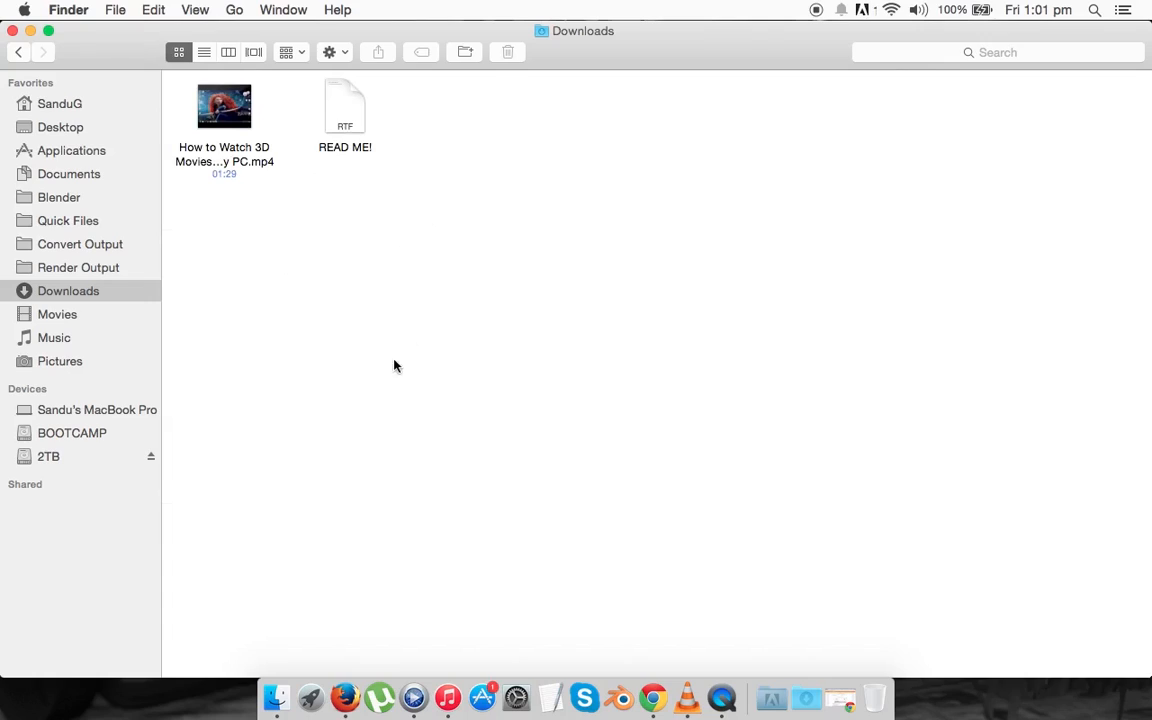
{"action": "mouse_move", "coordinate": [351, 251]}
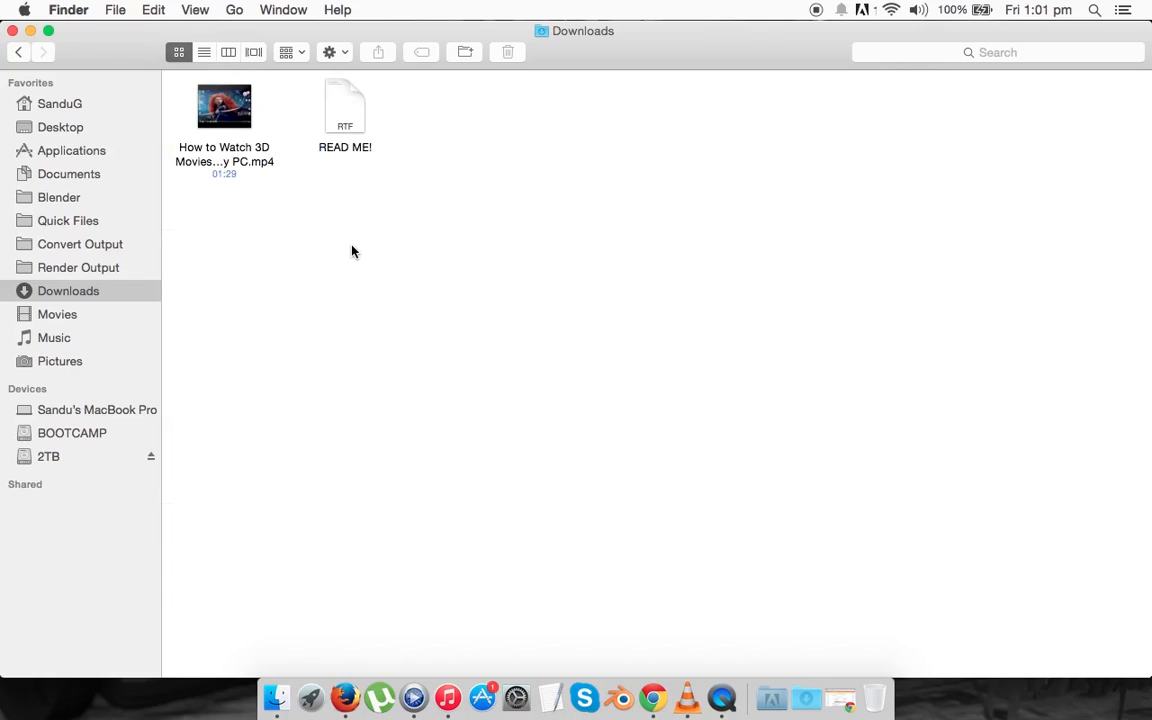
{"action": "left_click", "coordinate": [345, 105]}
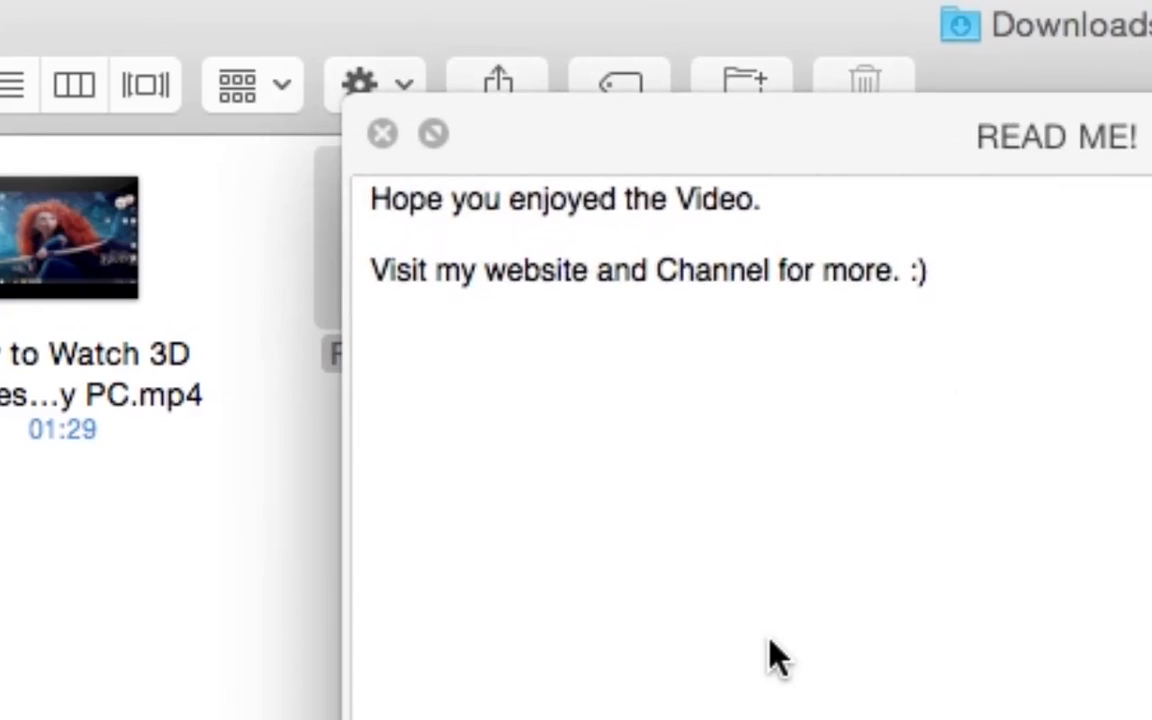
{"action": "left_click", "coordinate": [382, 133]}
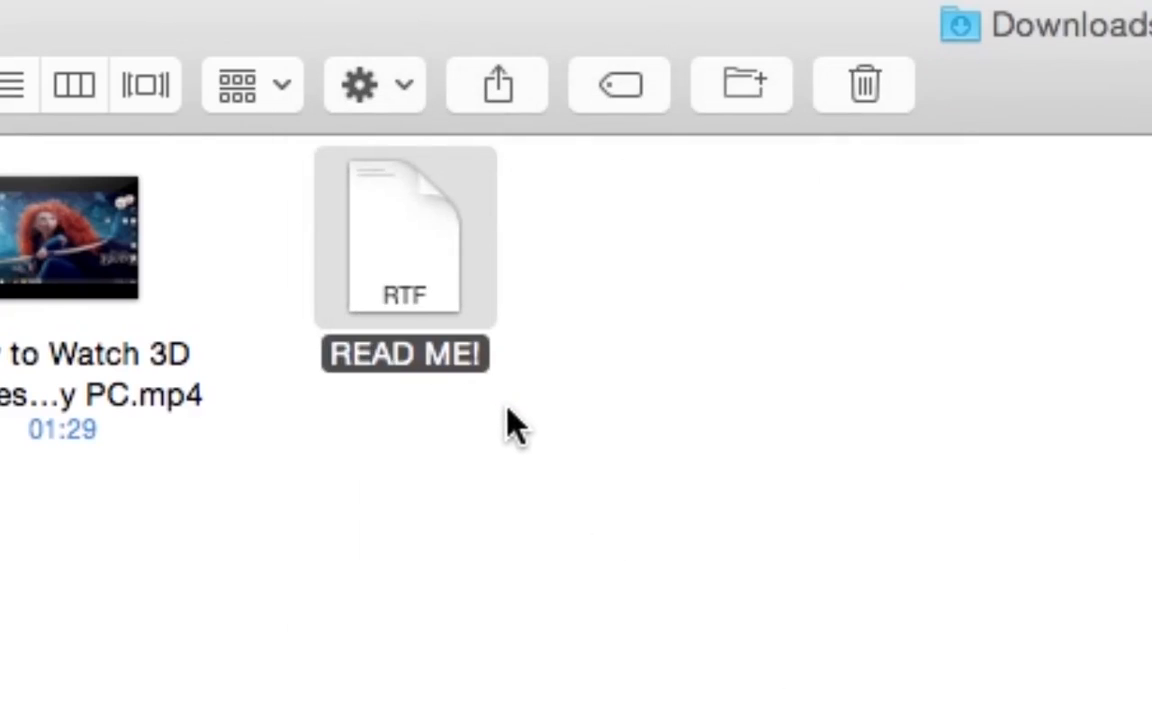
{"action": "mouse_move", "coordinate": [605, 390]}
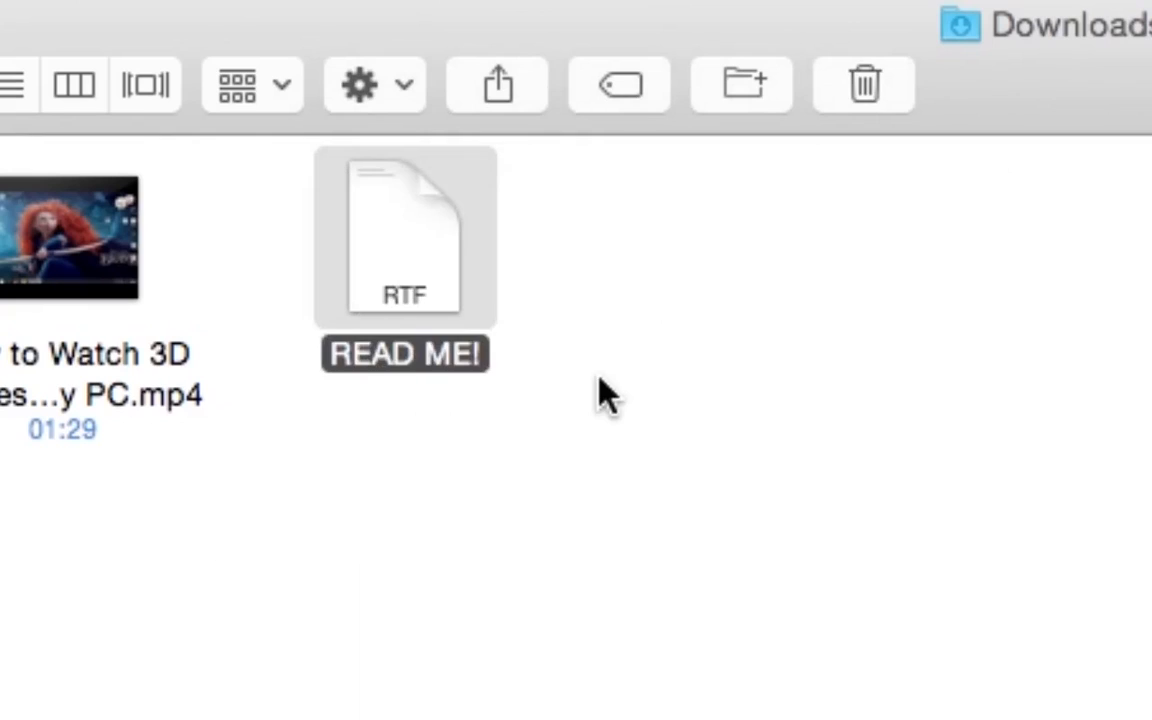
{"action": "double_click", "coordinate": [403, 236]}
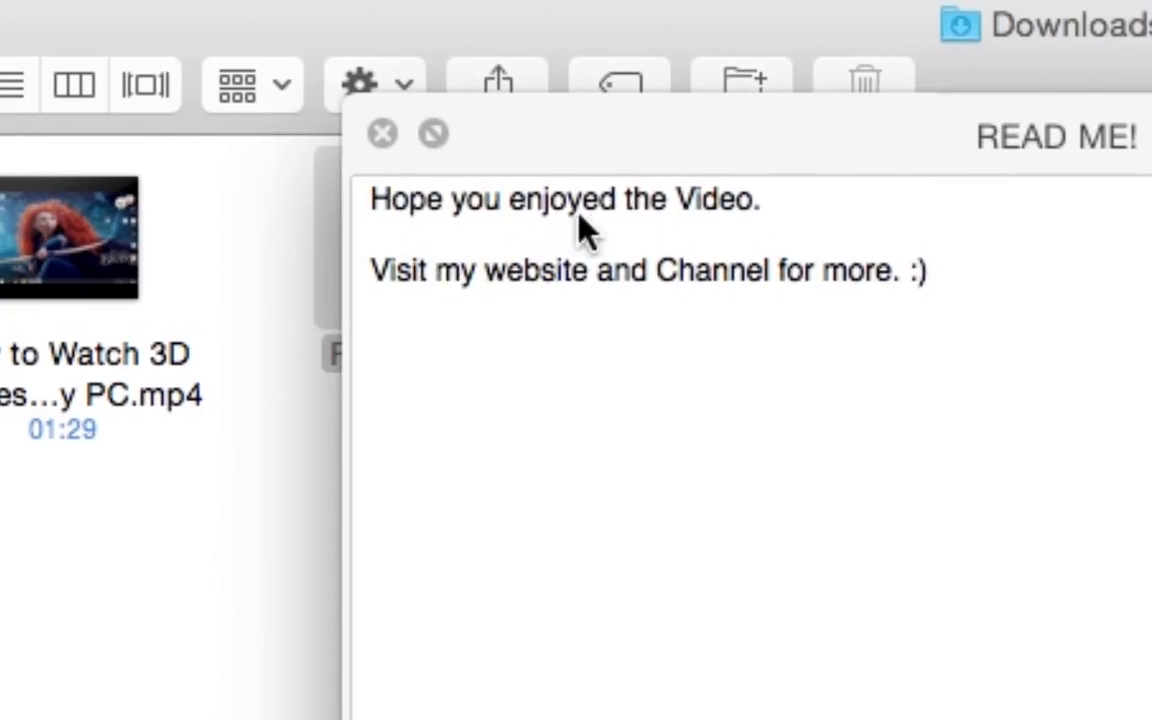
{"action": "mouse_move", "coordinate": [580, 315]}
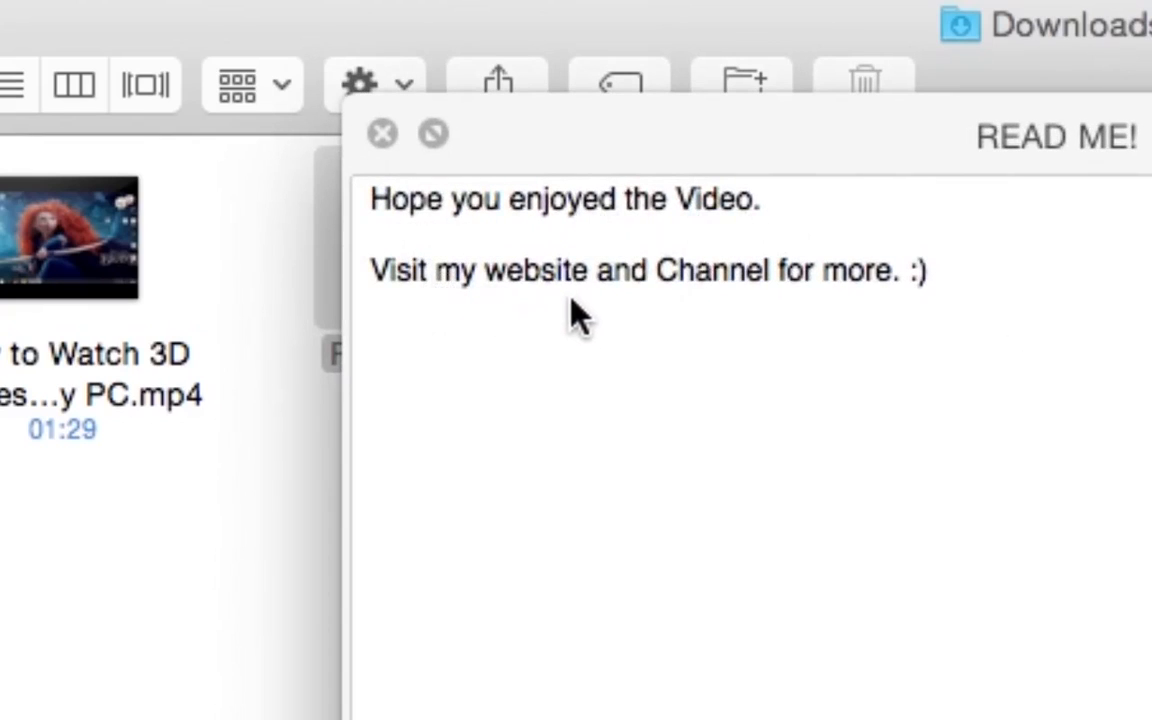
{"action": "left_click", "coordinate": [383, 133]}
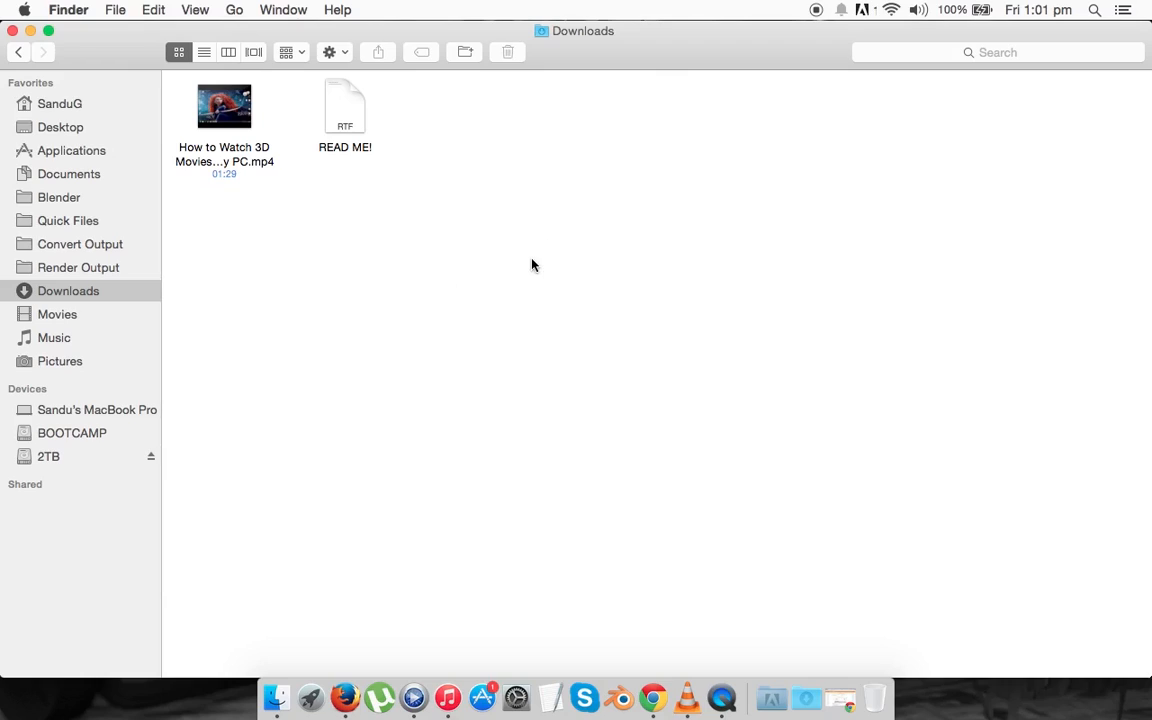
{"action": "mouse_move", "coordinate": [355, 103]}
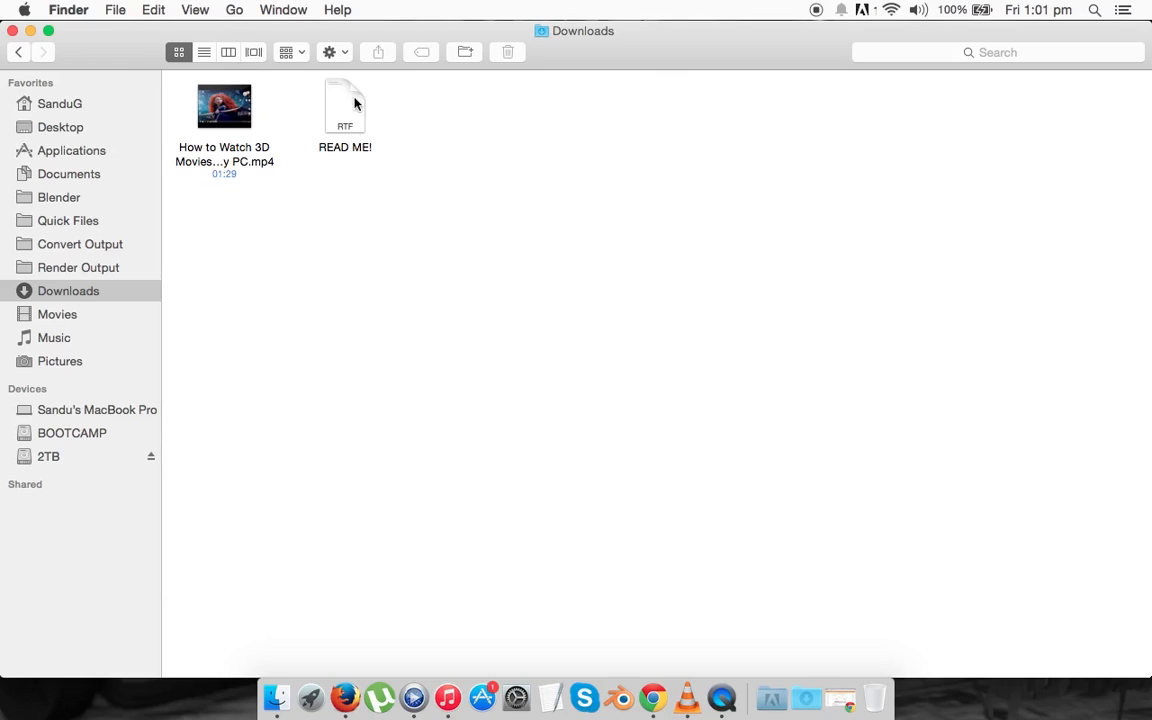
{"action": "mouse_move", "coordinate": [465, 266]}
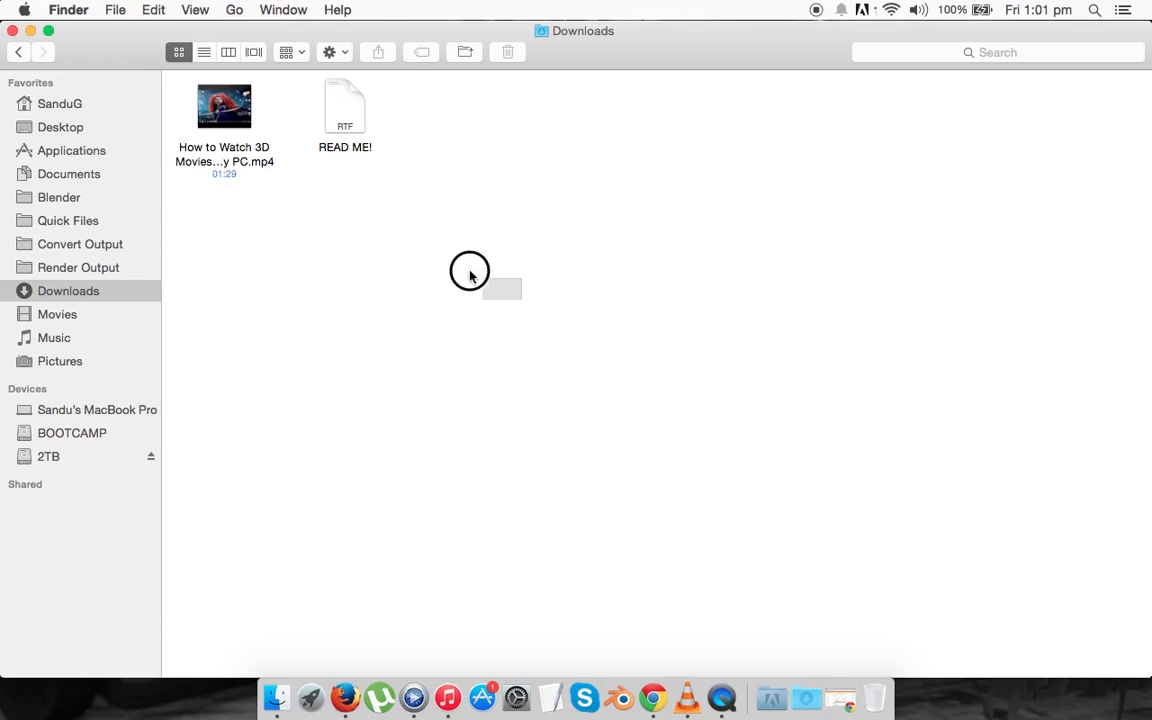
{"action": "left_click_drag", "start_coordinate": [470, 275], "coordinate": [352, 177]}
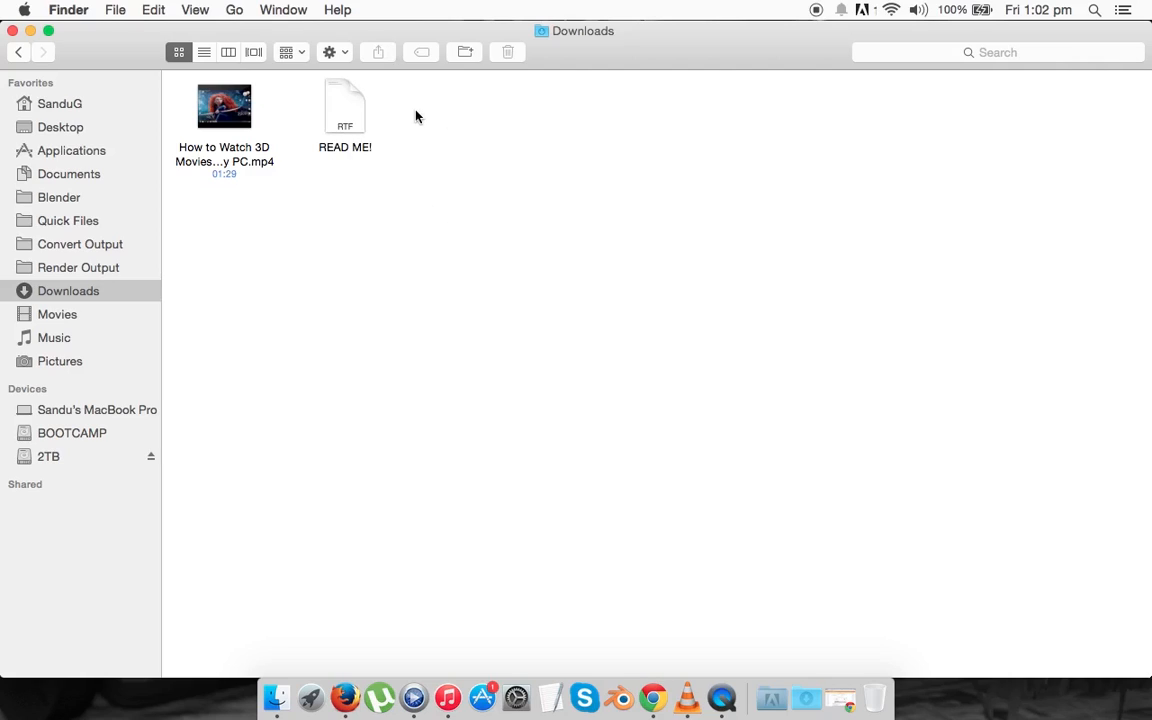
{"action": "left_click", "coordinate": [345, 105]}
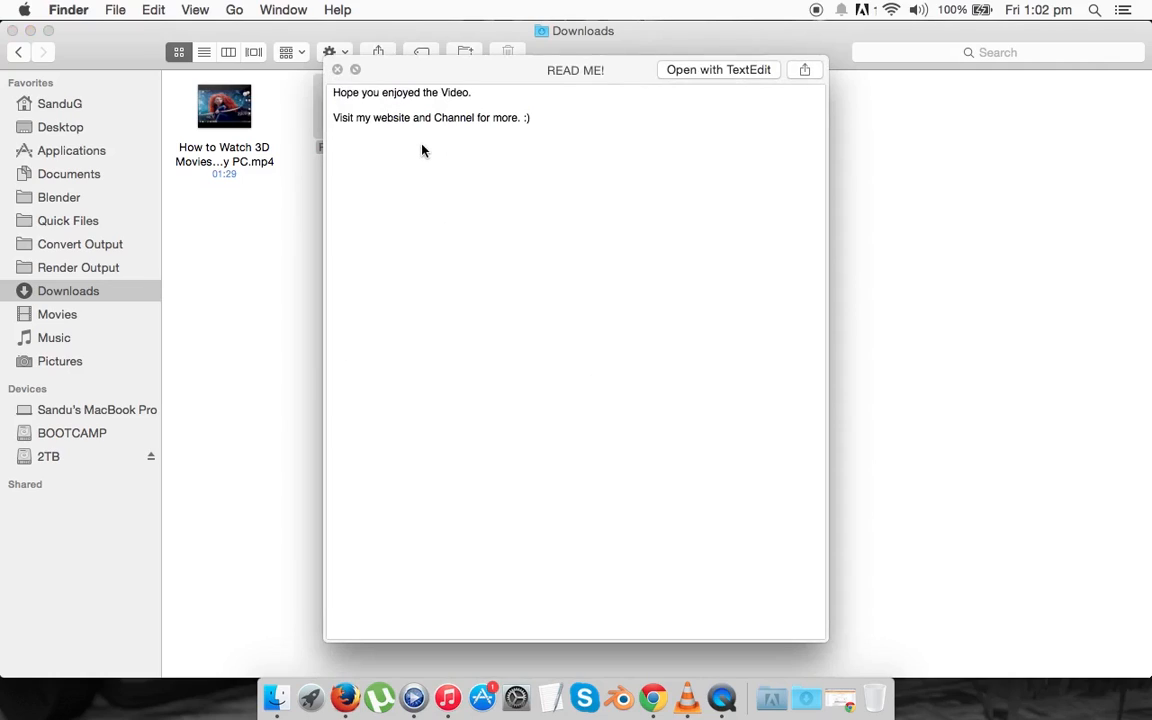
{"action": "mouse_move", "coordinate": [616, 210]}
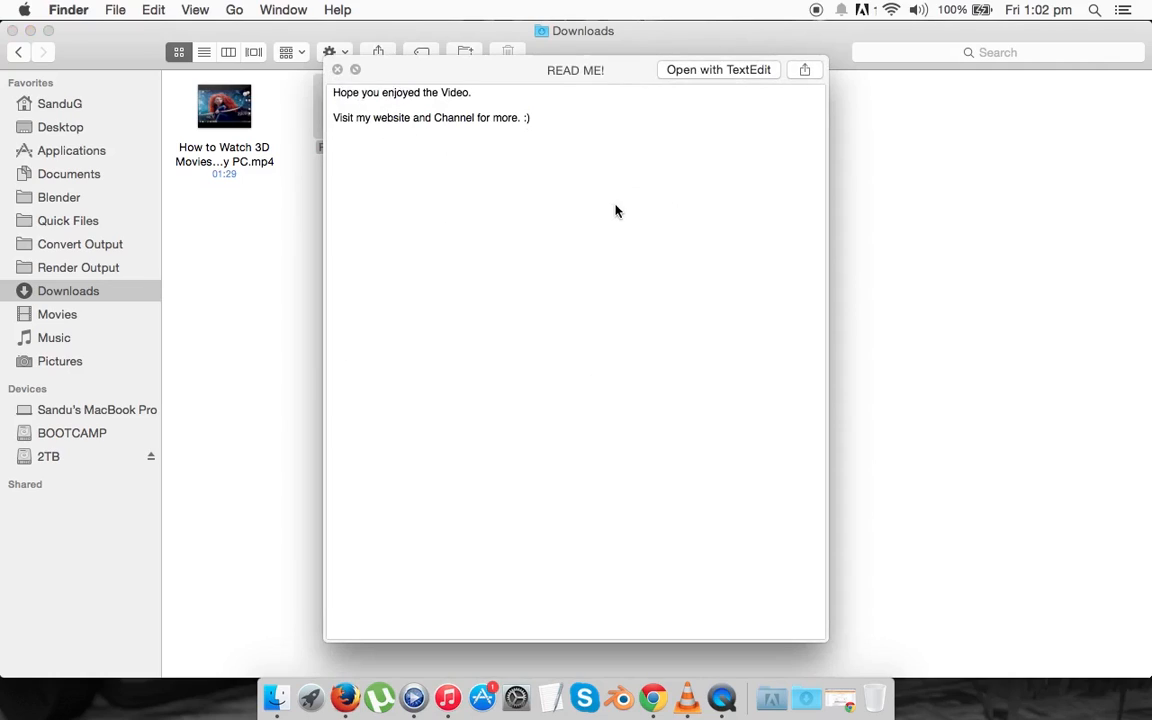
{"action": "mouse_move", "coordinate": [670, 176]}
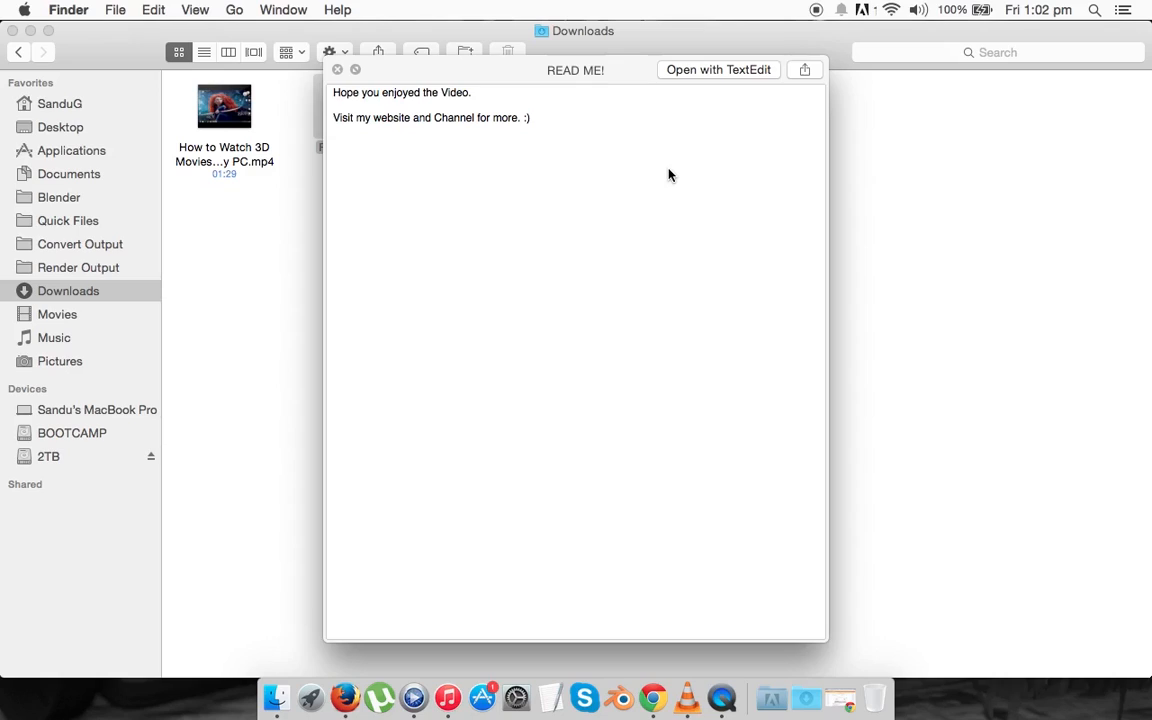
{"action": "left_click", "coordinate": [337, 69]}
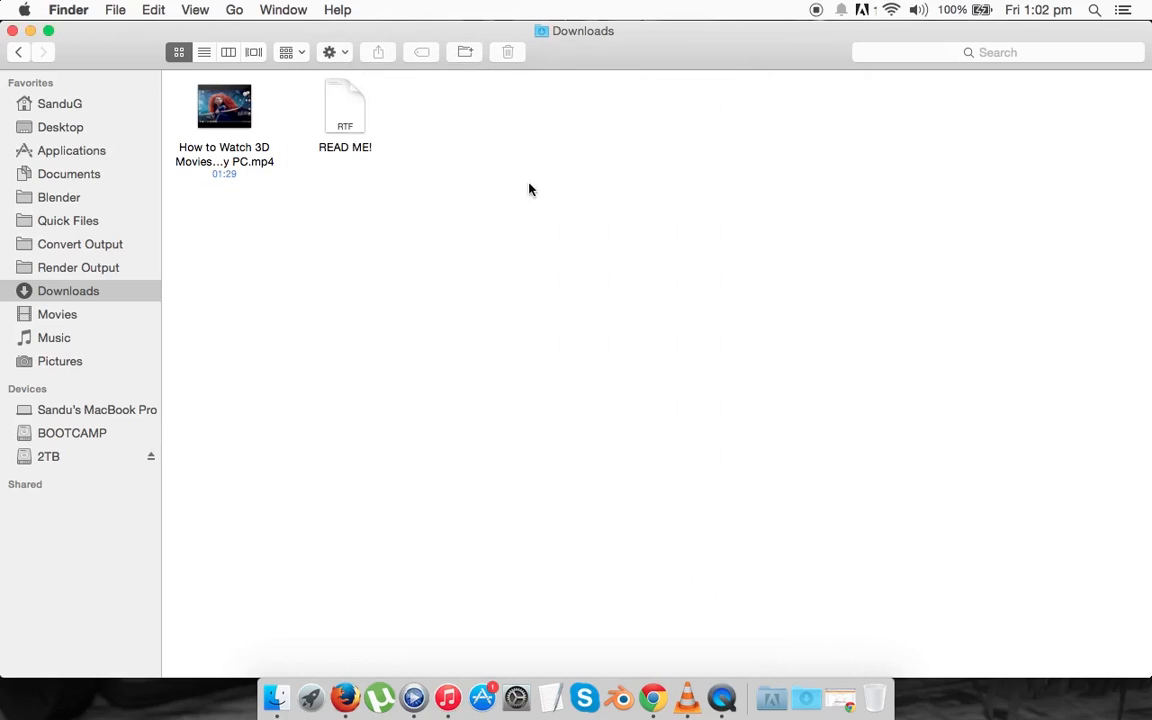
{"action": "mouse_move", "coordinate": [331, 110]}
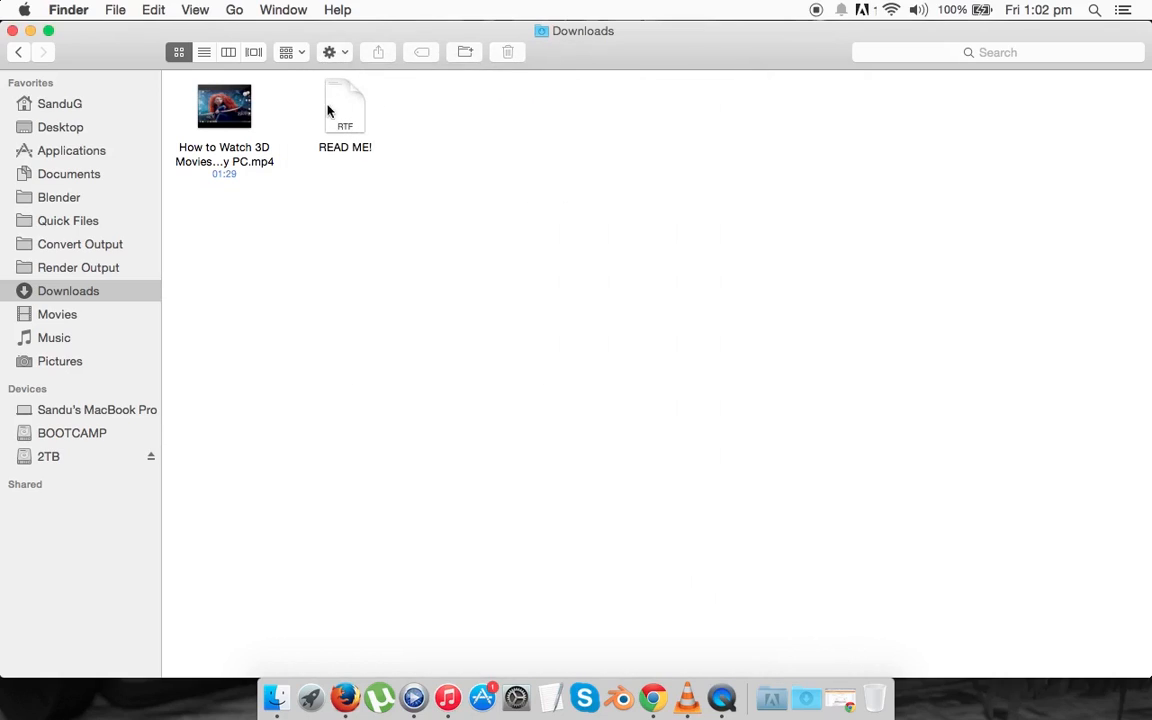
{"action": "mouse_move", "coordinate": [290, 215]}
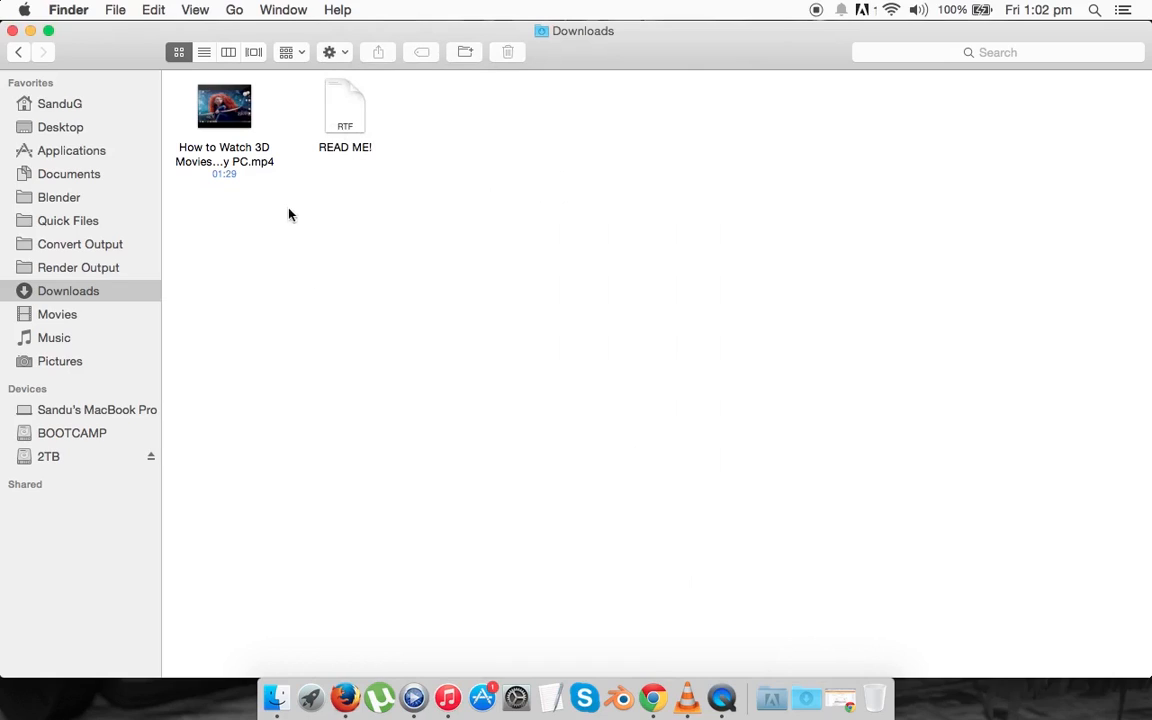
{"action": "mouse_move", "coordinate": [455, 280]}
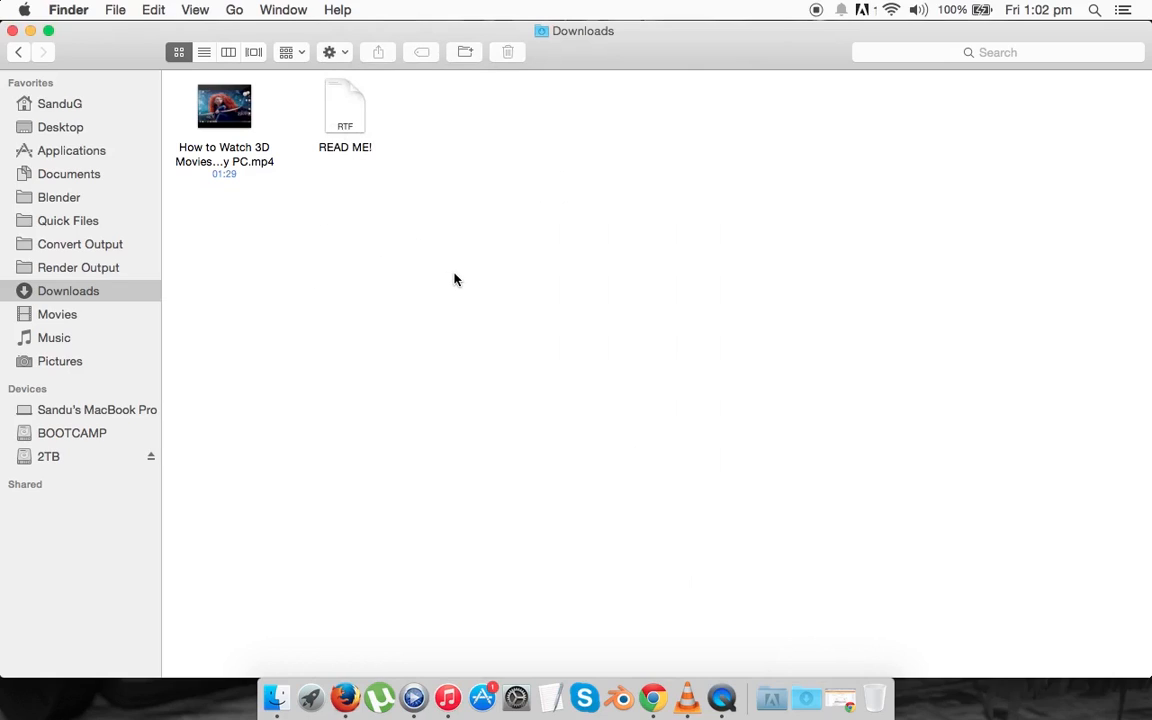
{"action": "mouse_move", "coordinate": [376, 235]}
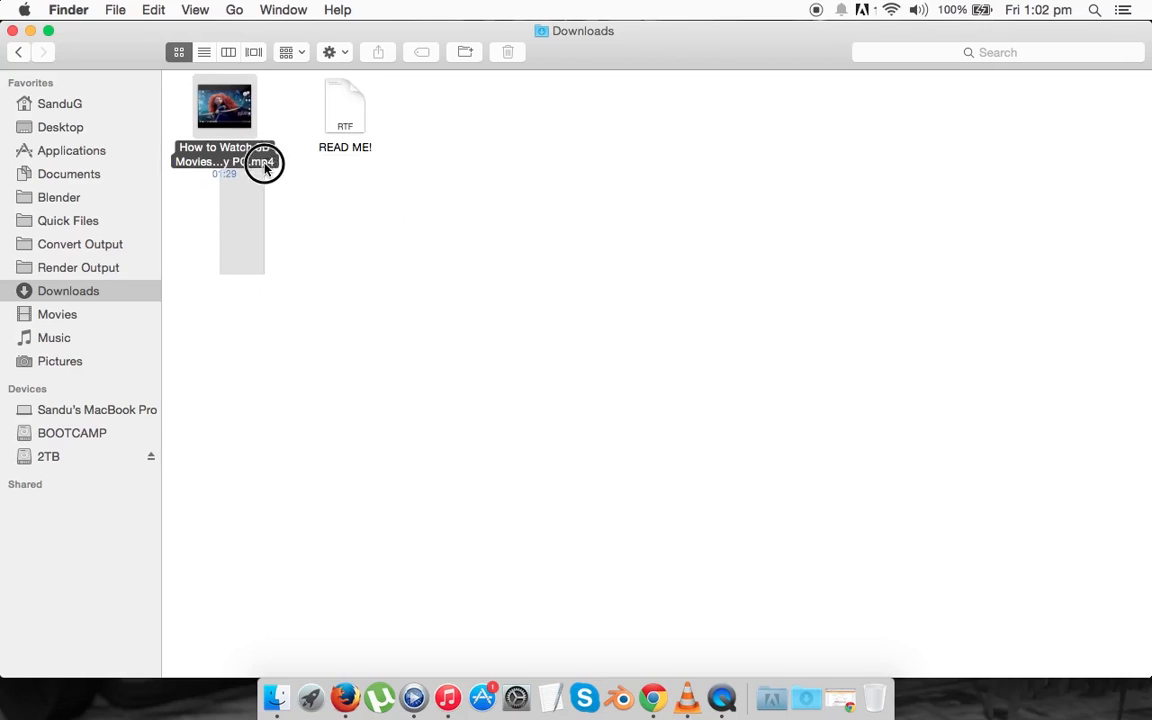
{"action": "right_click", "coordinate": [344, 107]}
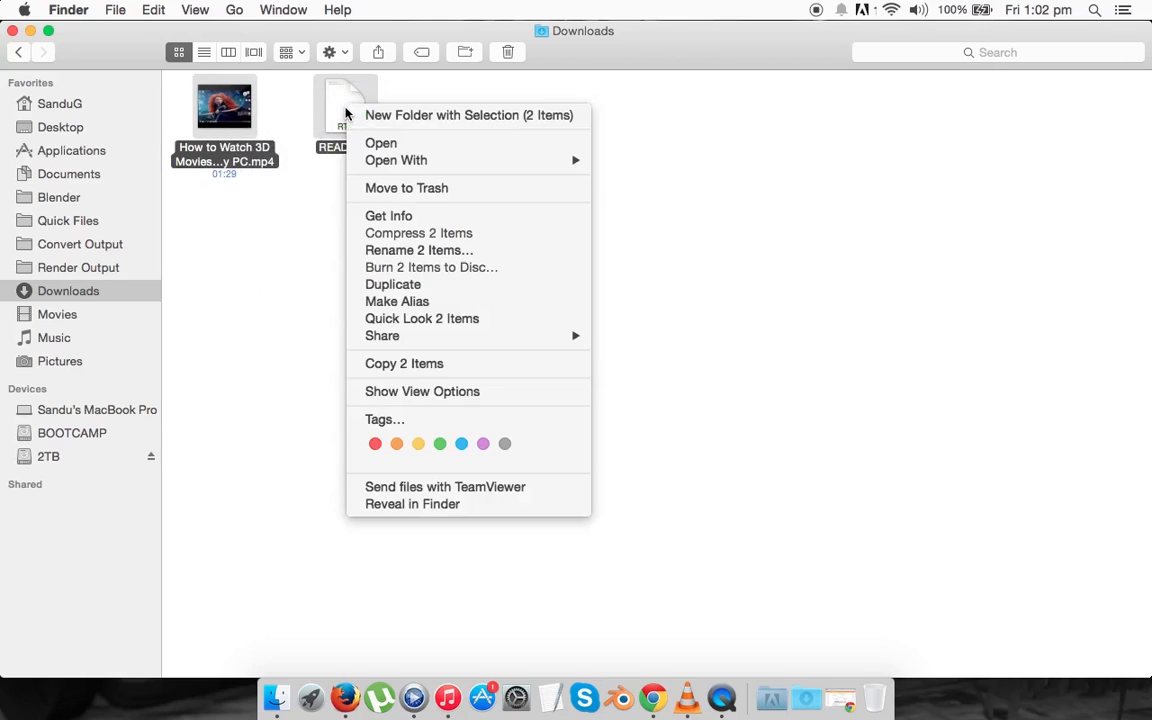
{"action": "mouse_move", "coordinate": [312, 238]}
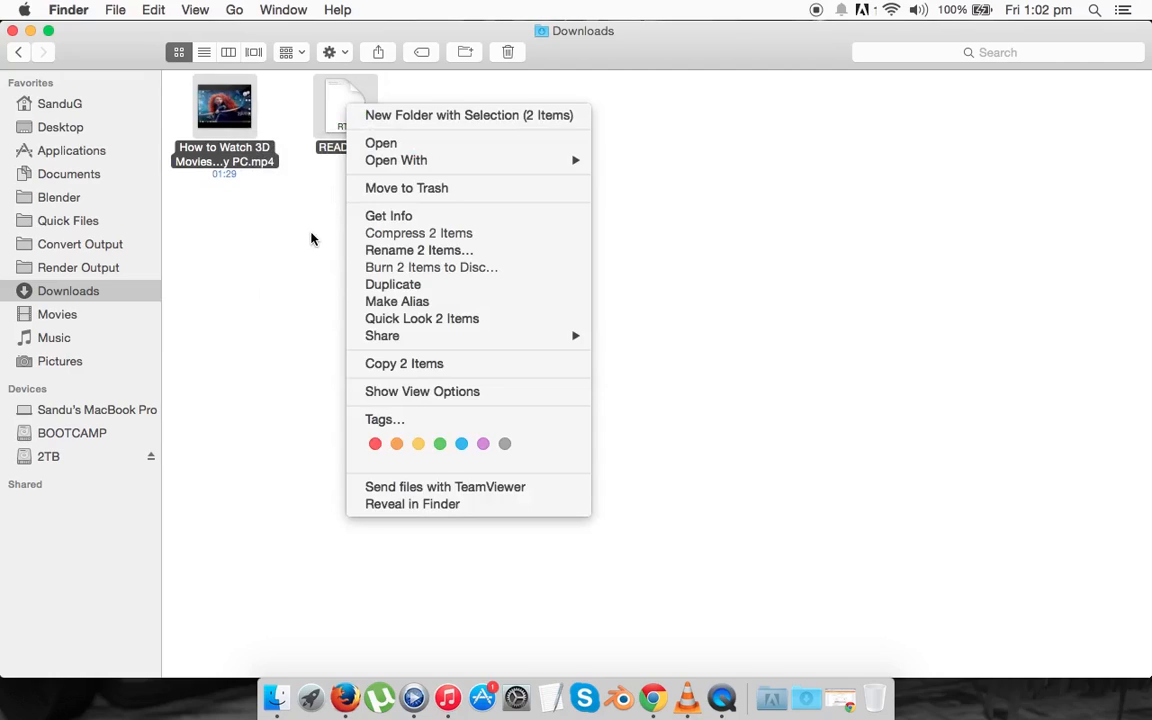
{"action": "left_click", "coordinate": [305, 231]}
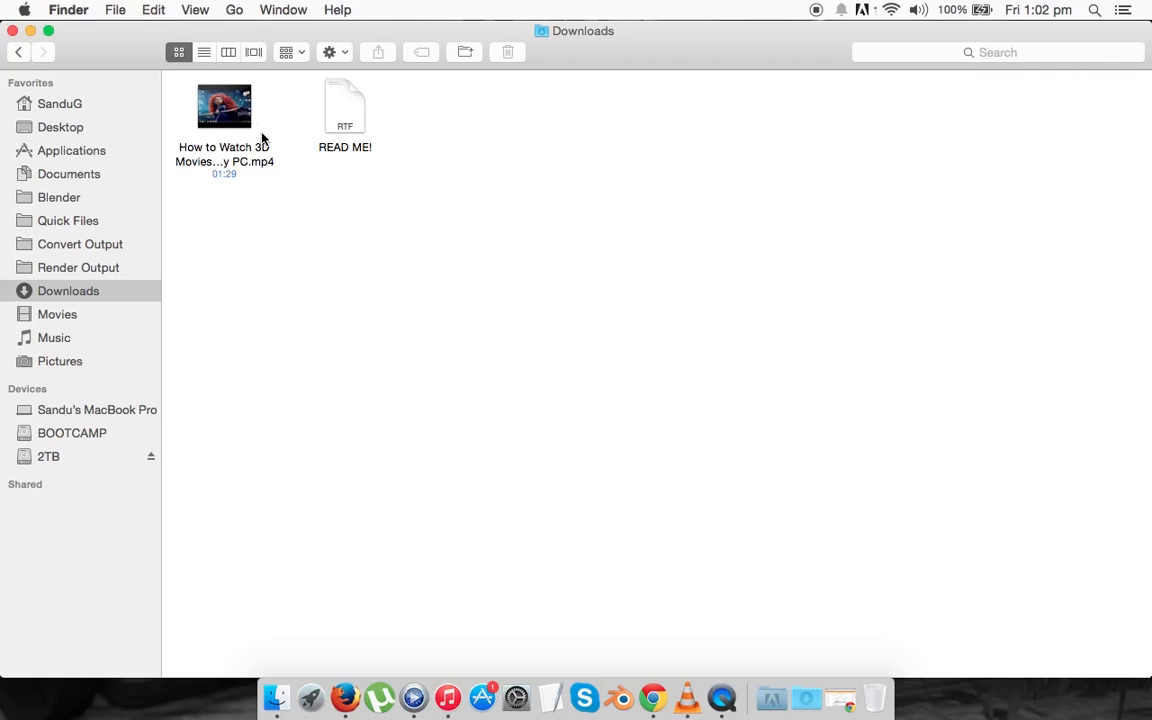
{"action": "mouse_move", "coordinate": [267, 214]}
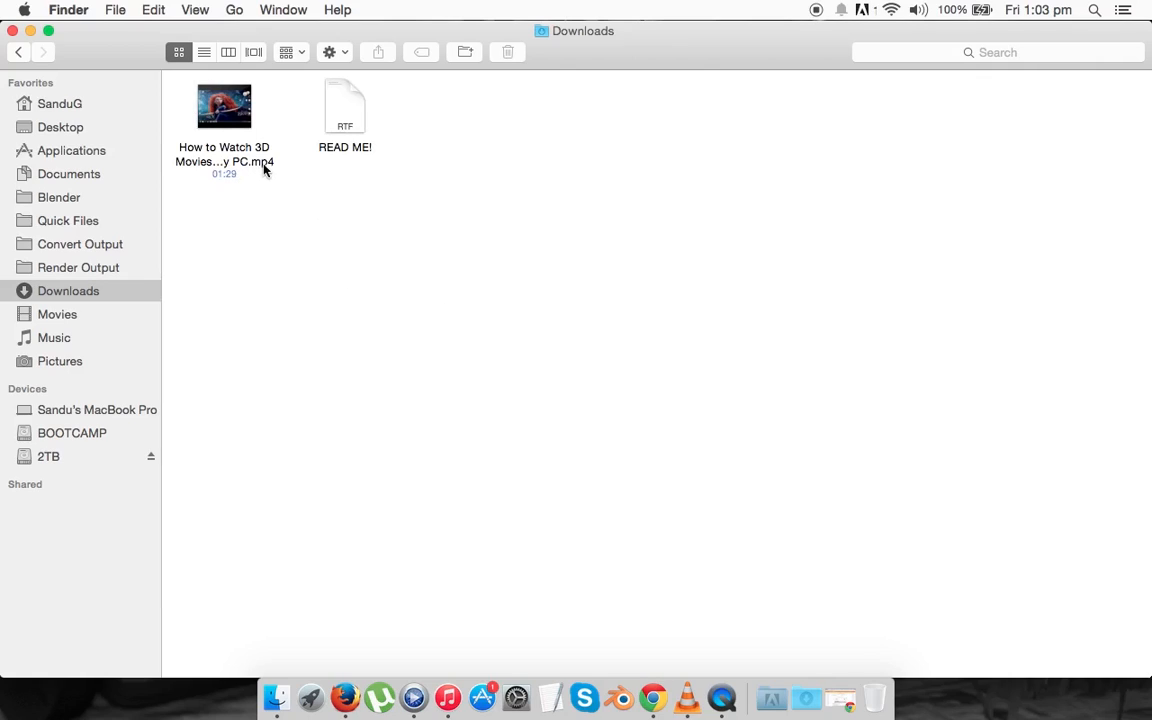
{"action": "left_click", "coordinate": [224, 106]}
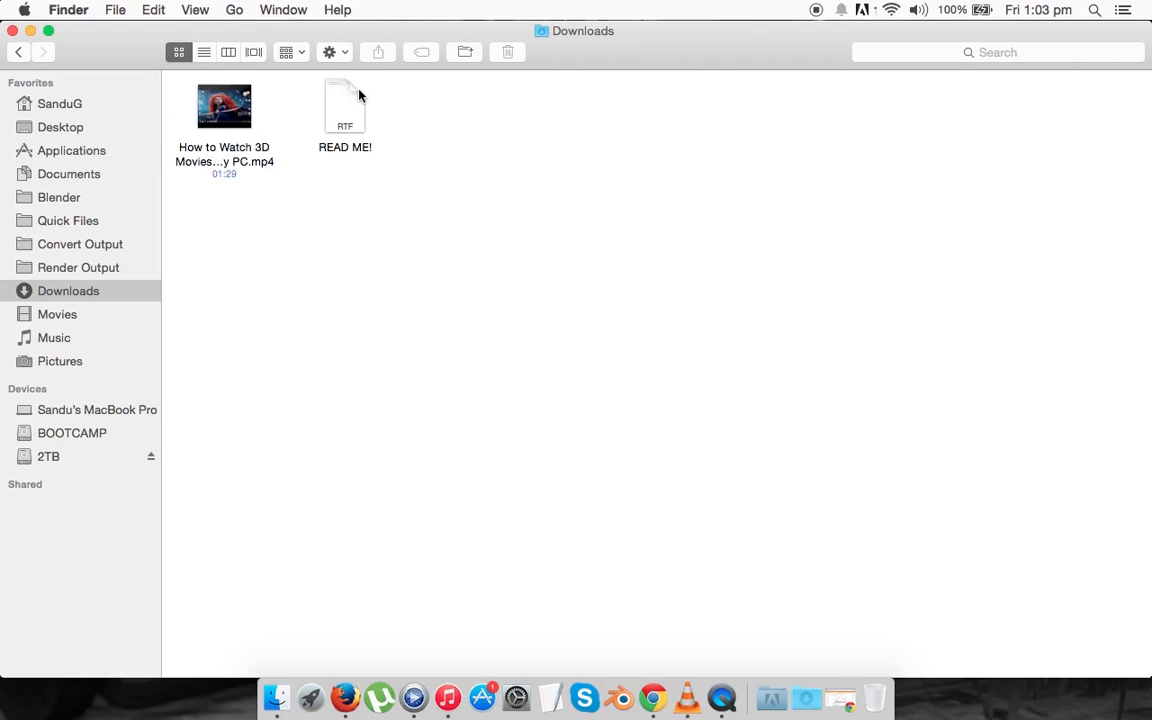
{"action": "left_click", "coordinate": [344, 105]}
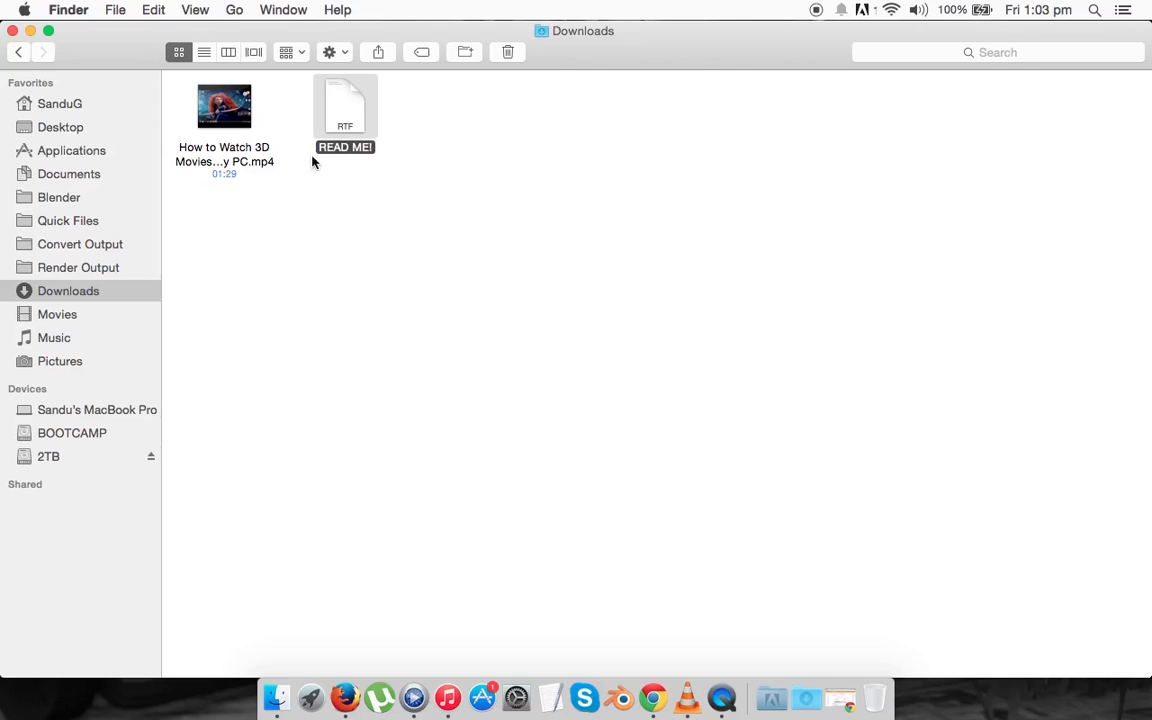
{"action": "left_click", "coordinate": [345, 107]}
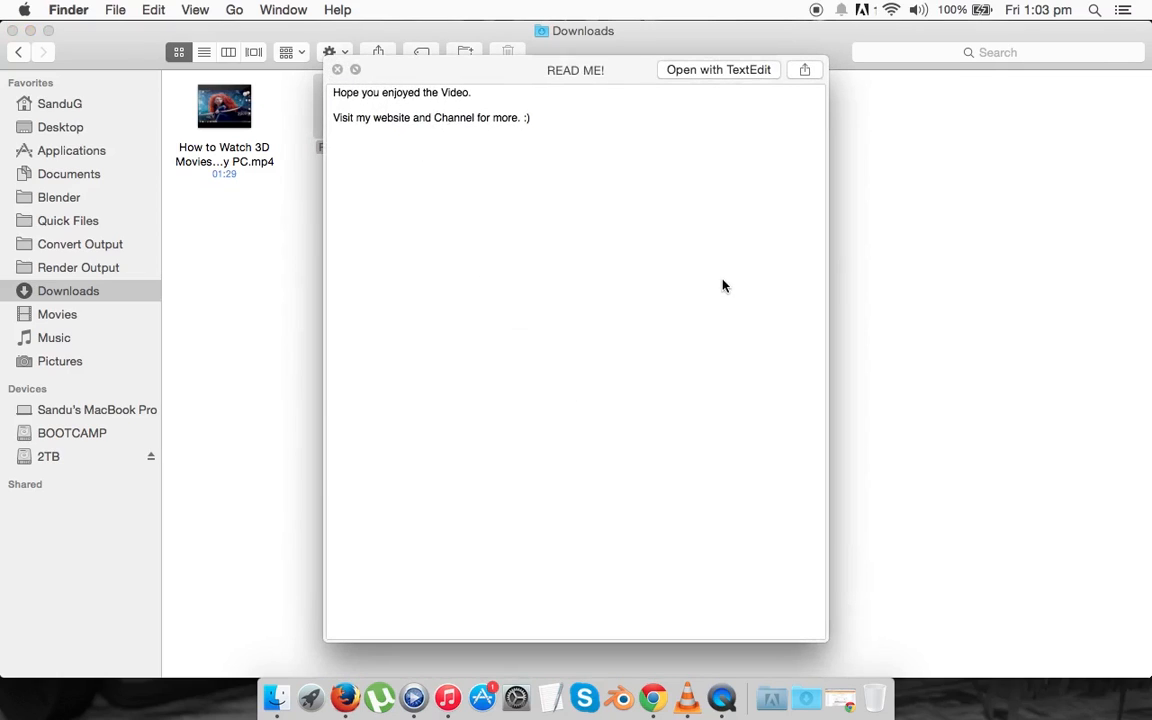
{"action": "left_click", "coordinate": [337, 69]}
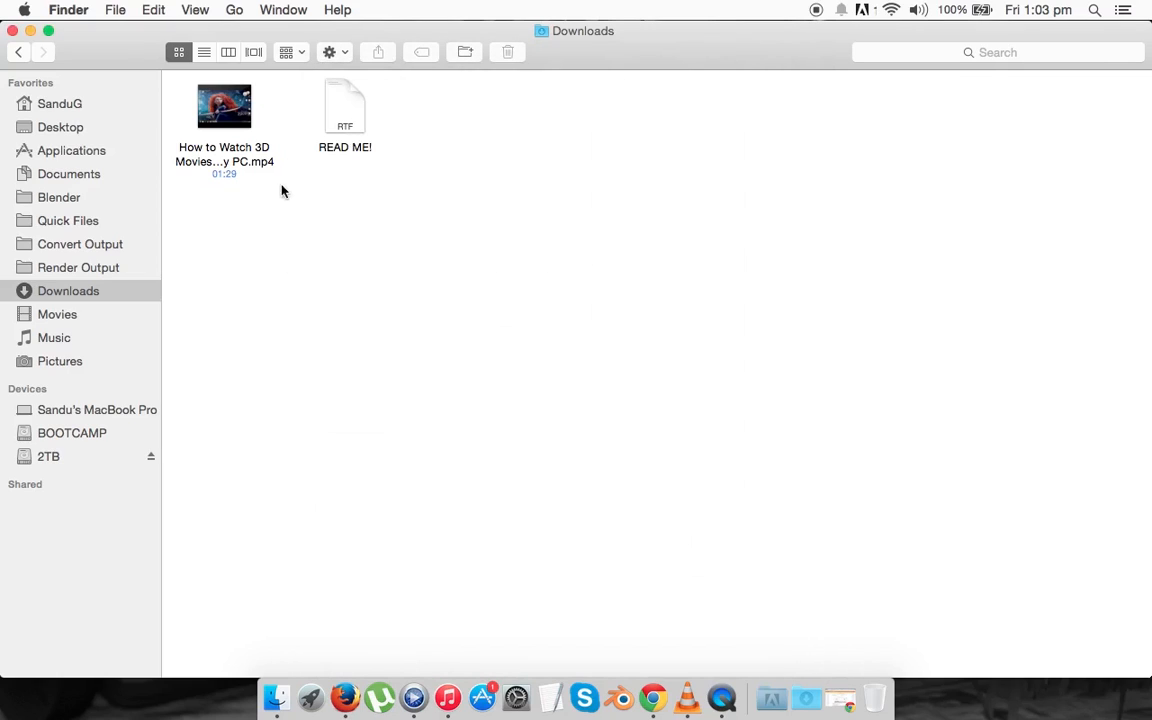
{"action": "left_click", "coordinate": [204, 52]}
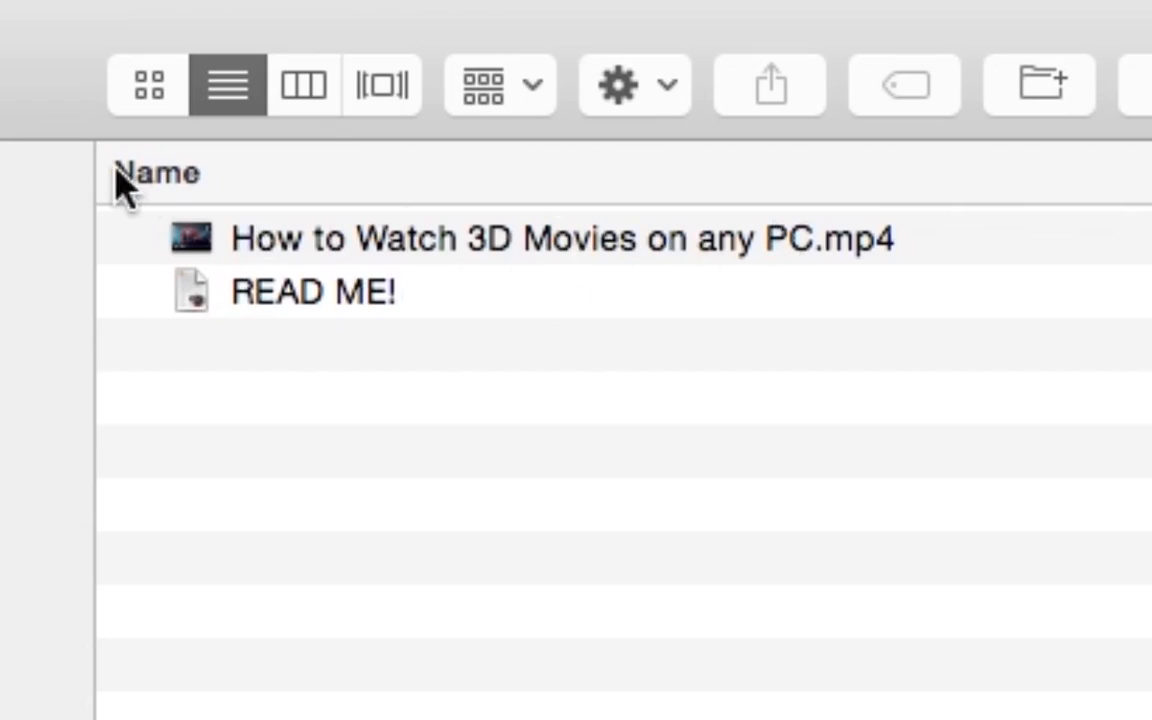
{"action": "mouse_move", "coordinate": [277, 490]}
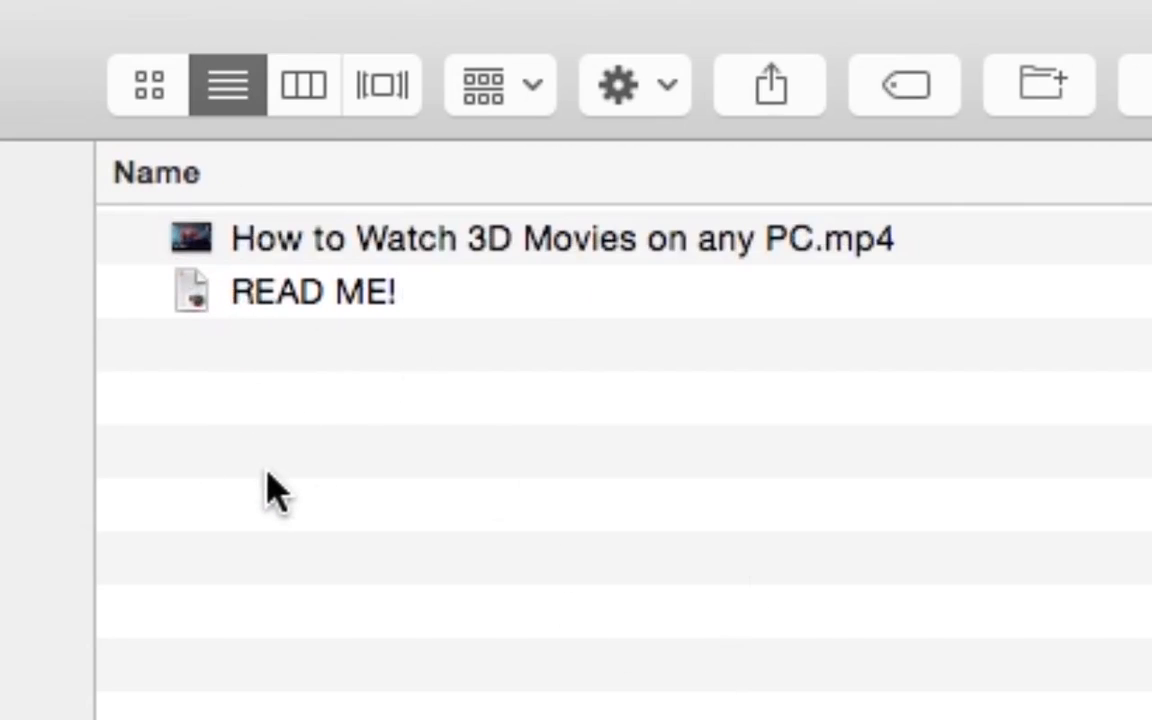
{"action": "mouse_move", "coordinate": [450, 328]}
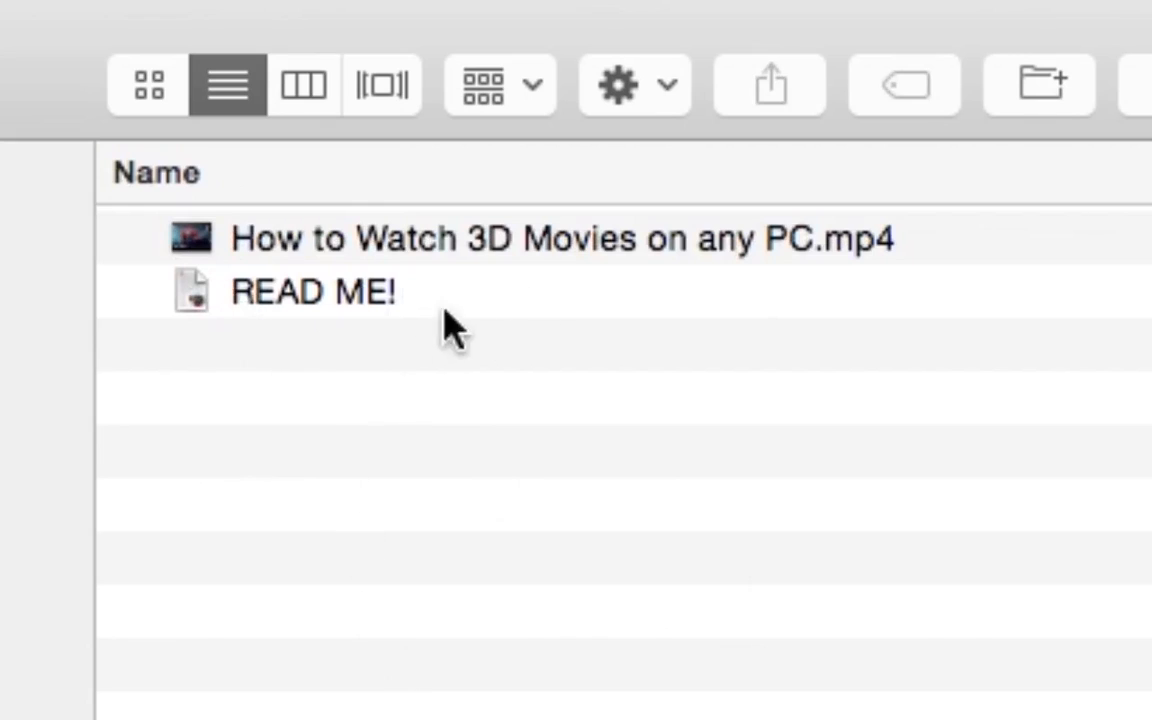
{"action": "mouse_move", "coordinate": [385, 575]}
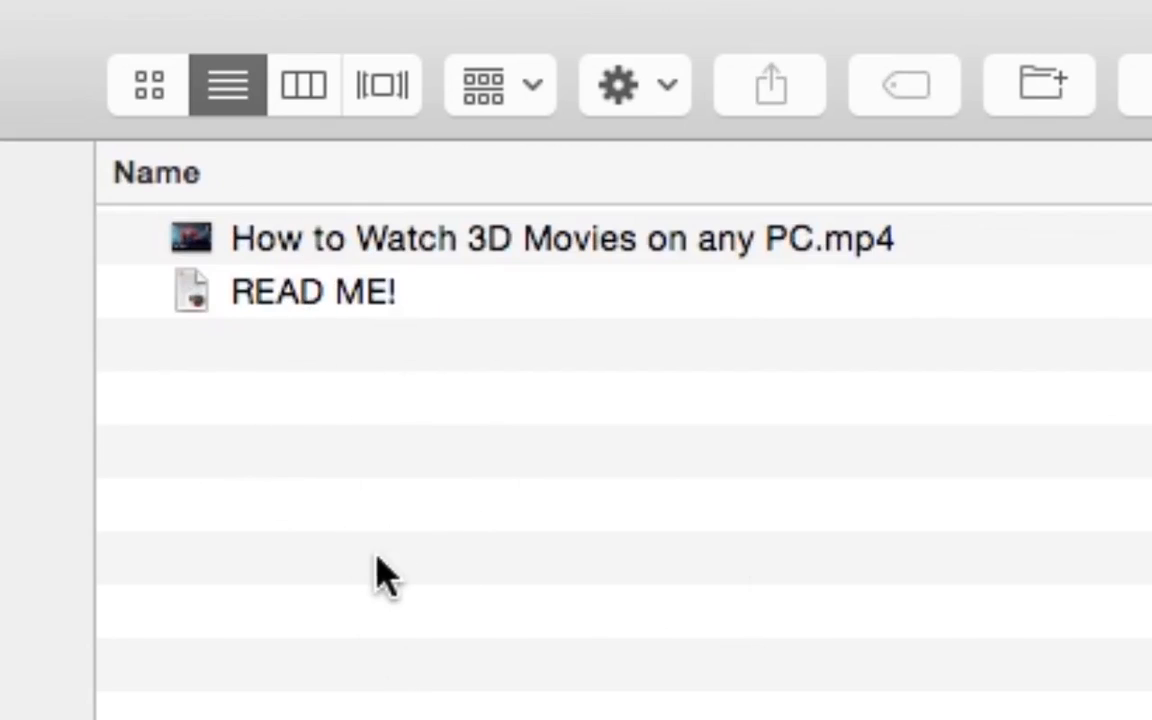
{"action": "mouse_move", "coordinate": [289, 380]}
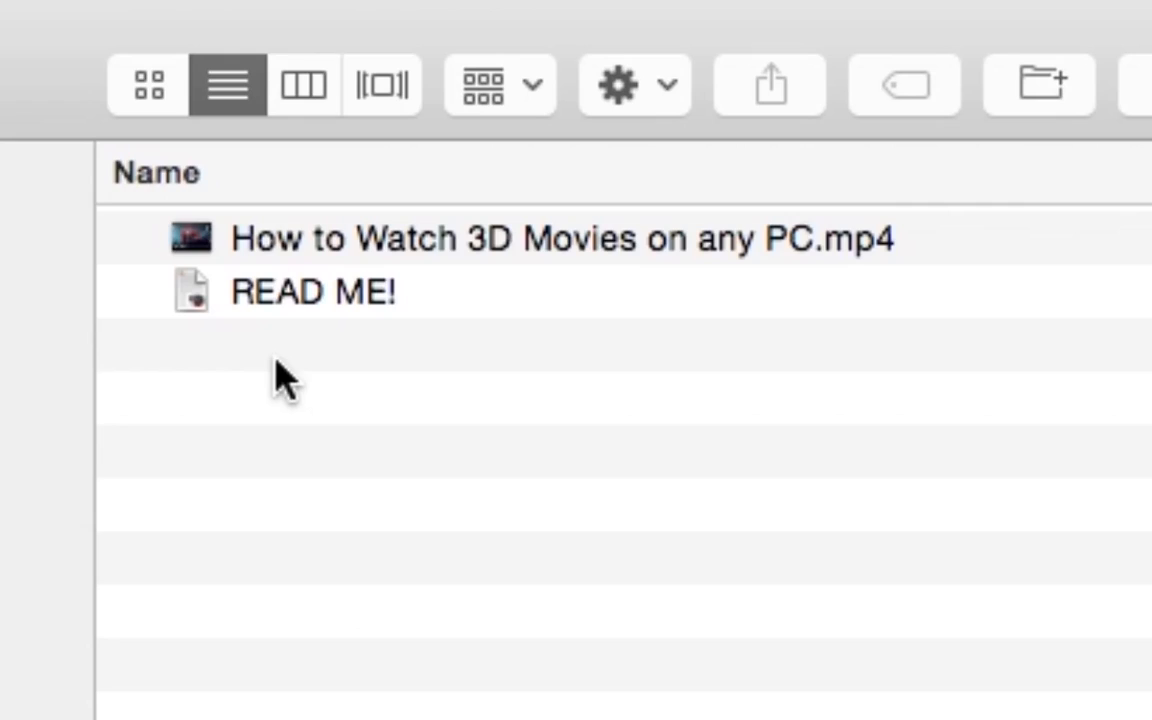
{"action": "mouse_move", "coordinate": [293, 258]}
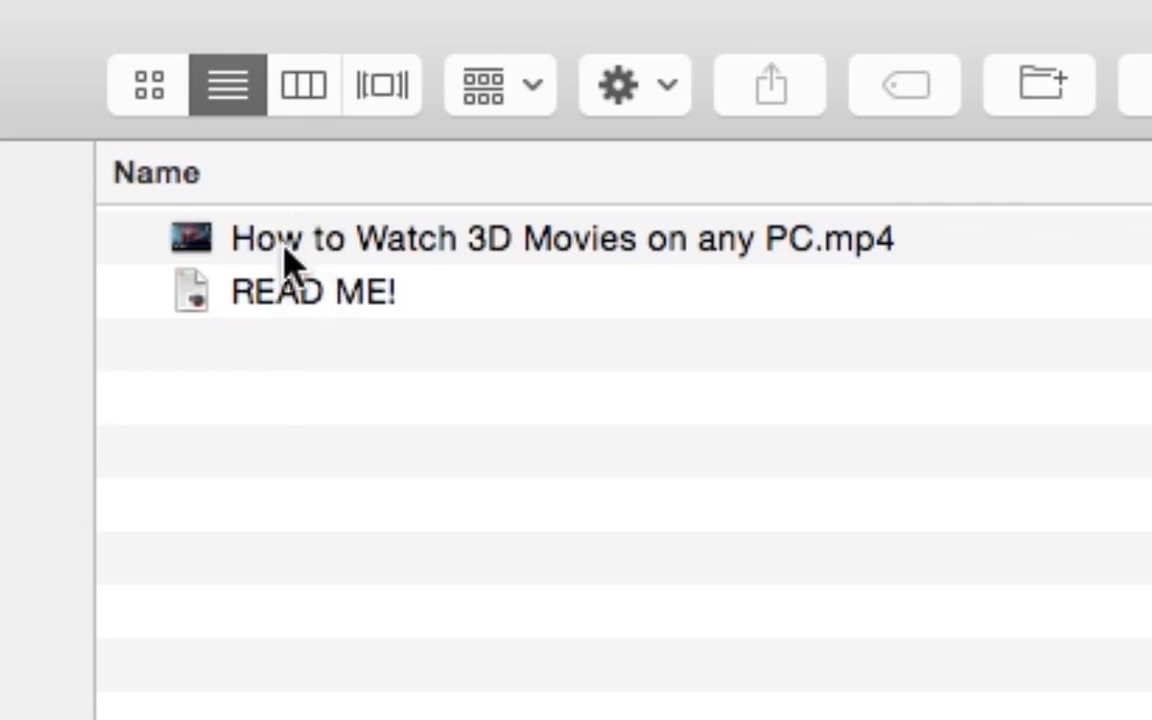
{"action": "mouse_move", "coordinate": [800, 270]}
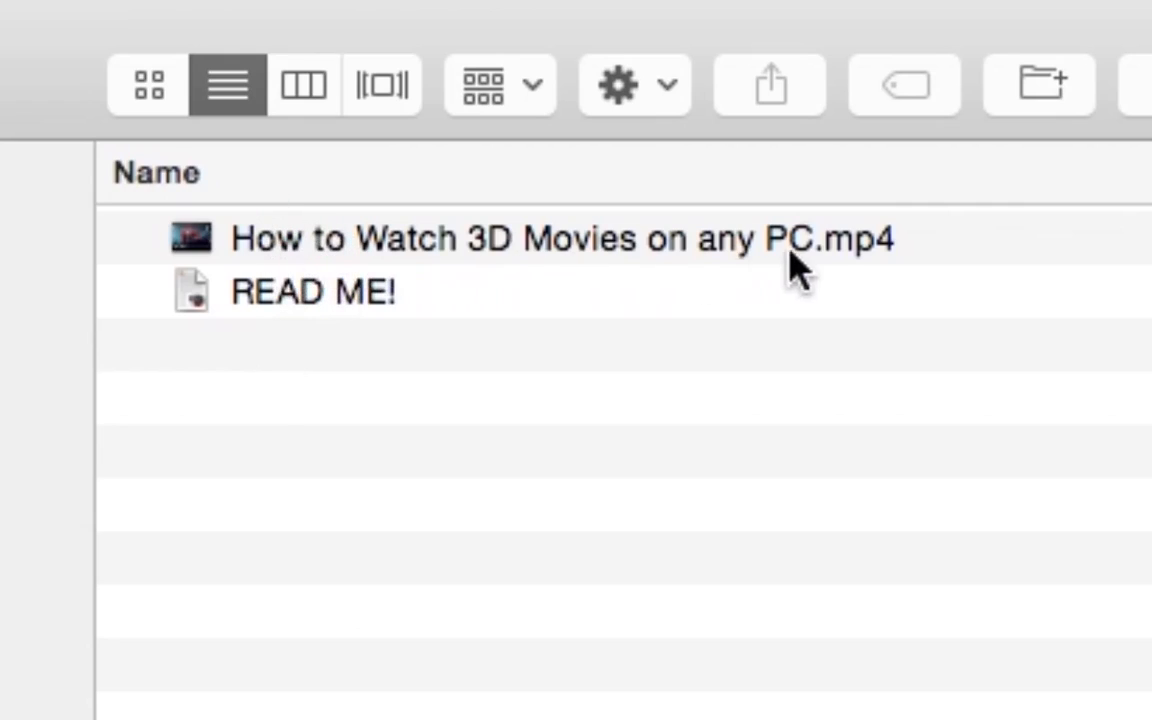
{"action": "mouse_move", "coordinate": [370, 265]}
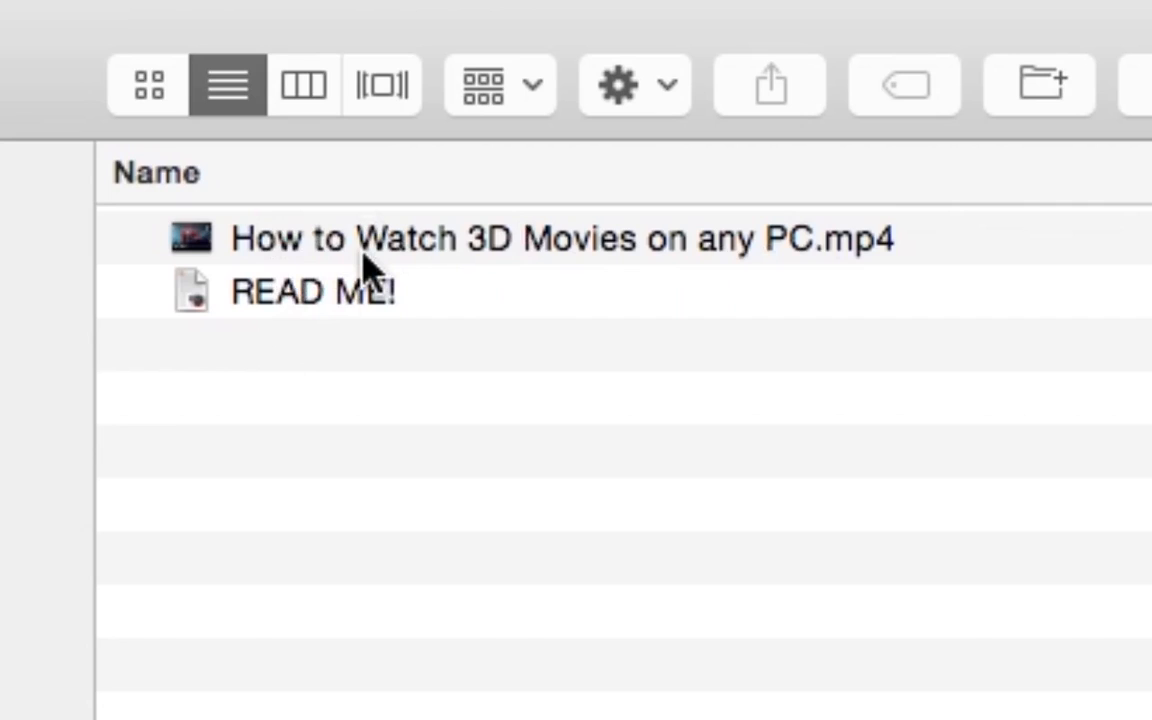
{"action": "mouse_move", "coordinate": [415, 435]}
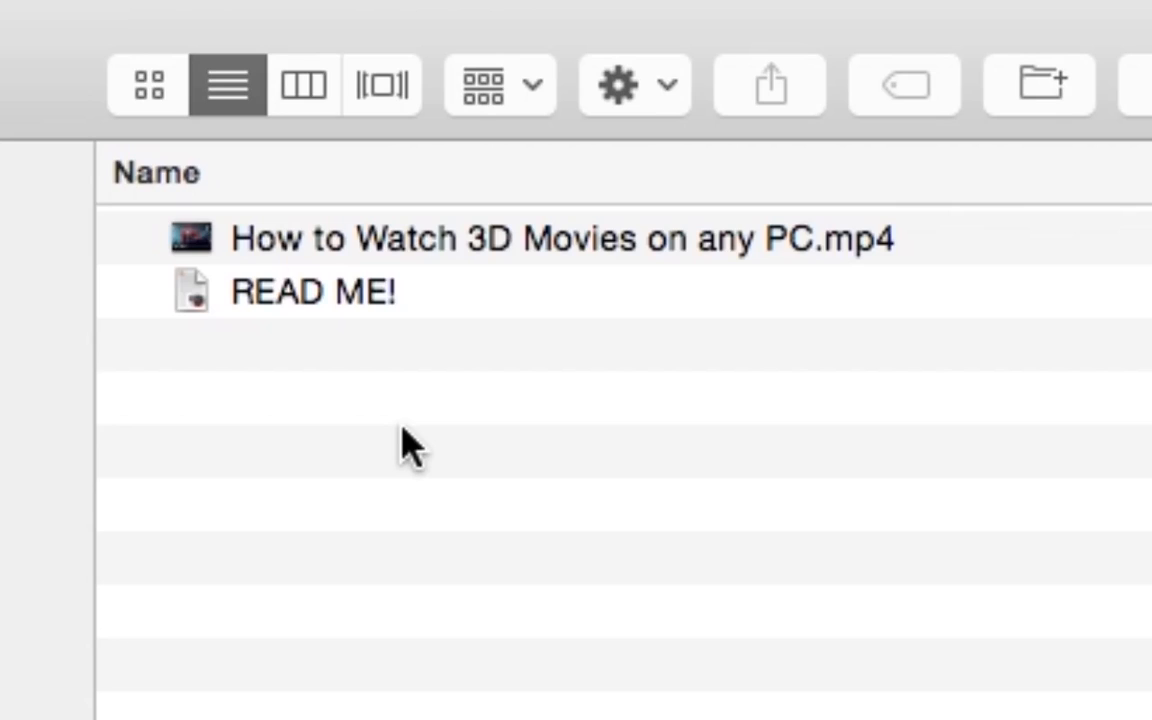
{"action": "mouse_move", "coordinate": [565, 265]}
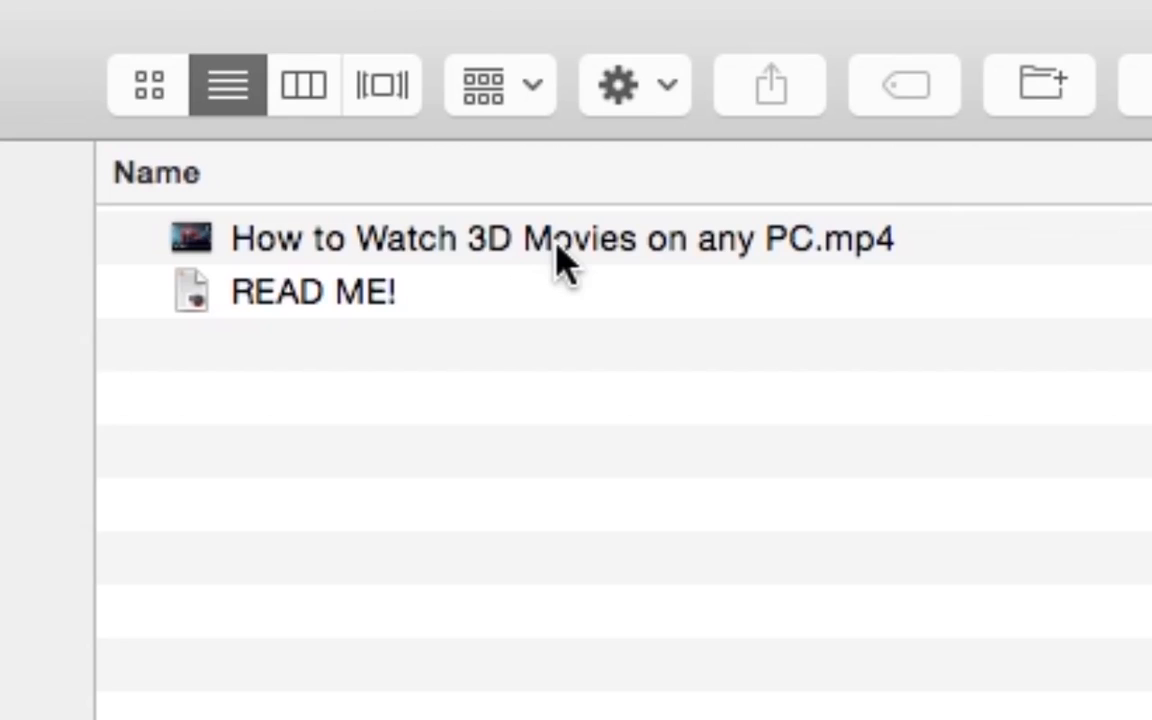
{"action": "mouse_move", "coordinate": [785, 260]}
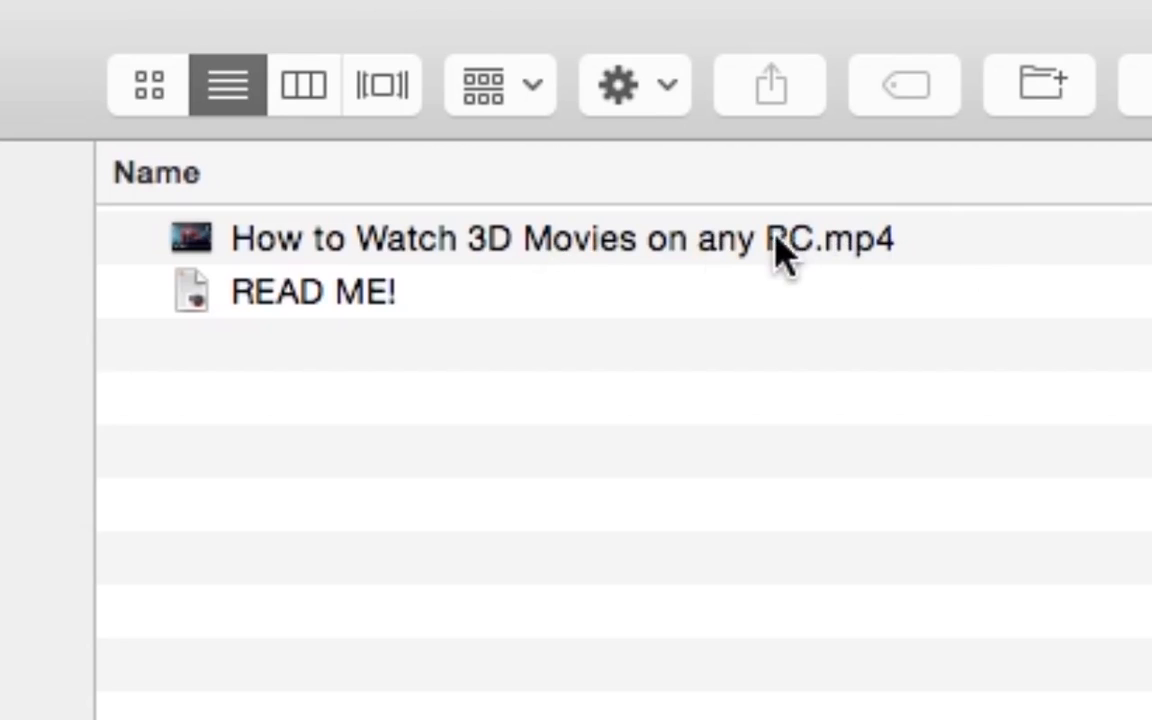
{"action": "mouse_move", "coordinate": [635, 360]}
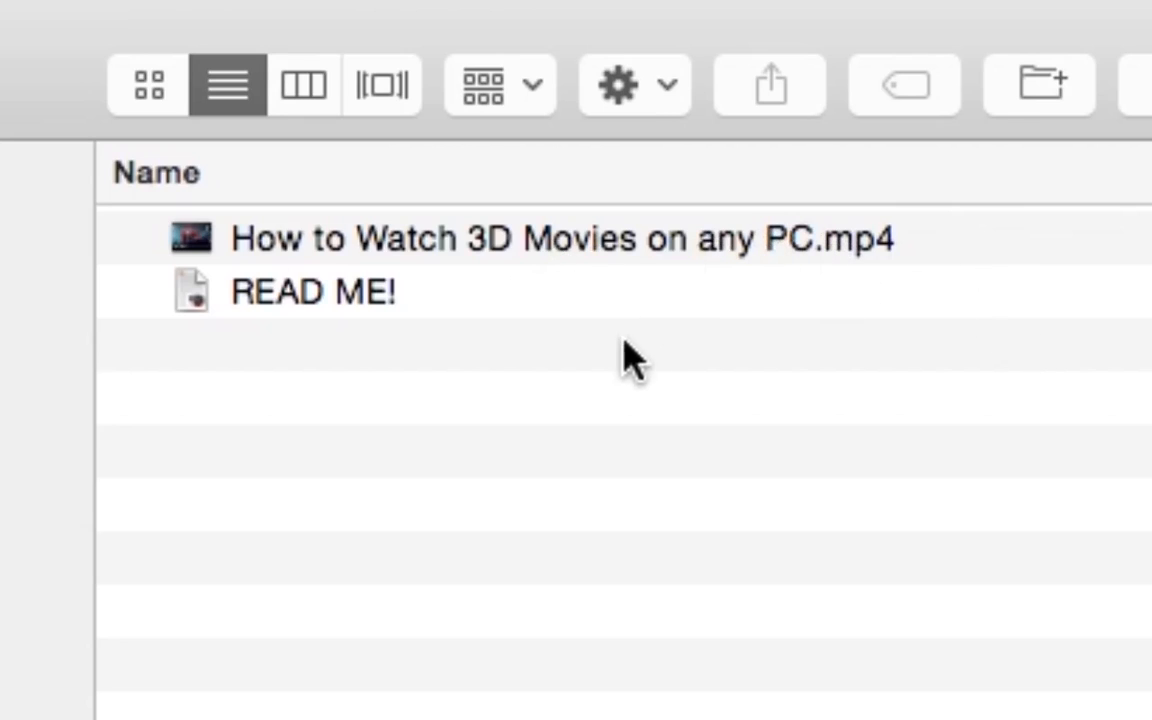
{"action": "mouse_move", "coordinate": [335, 275]}
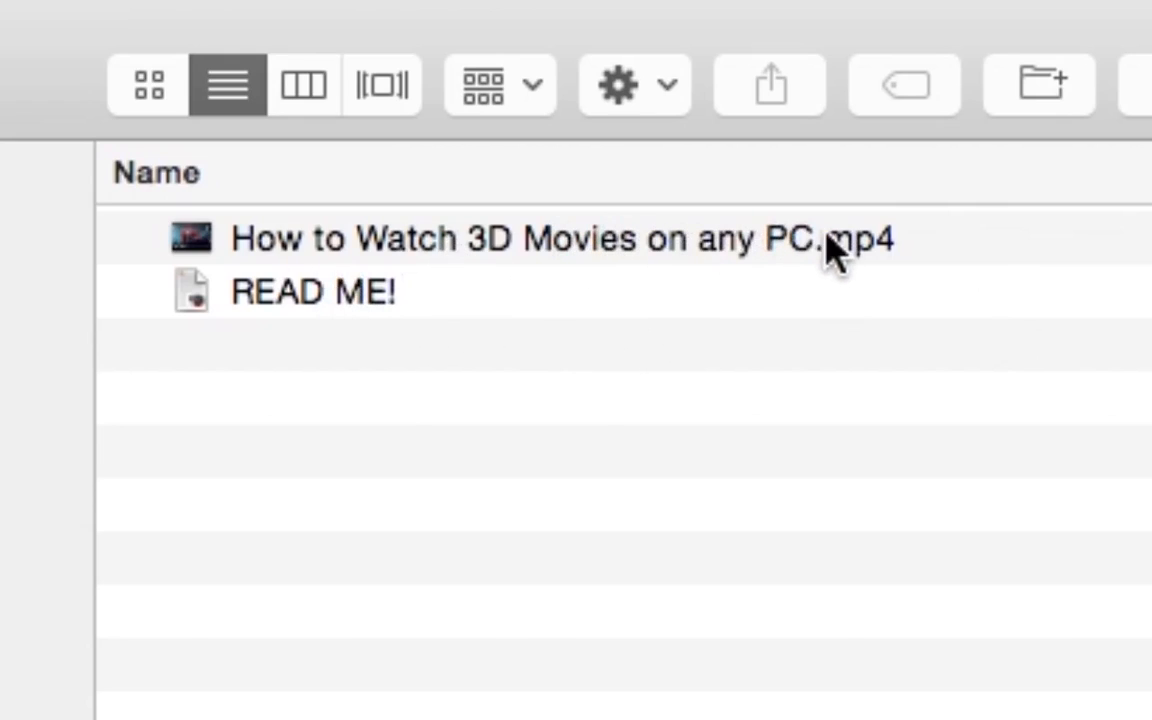
{"action": "mouse_move", "coordinate": [358, 258]}
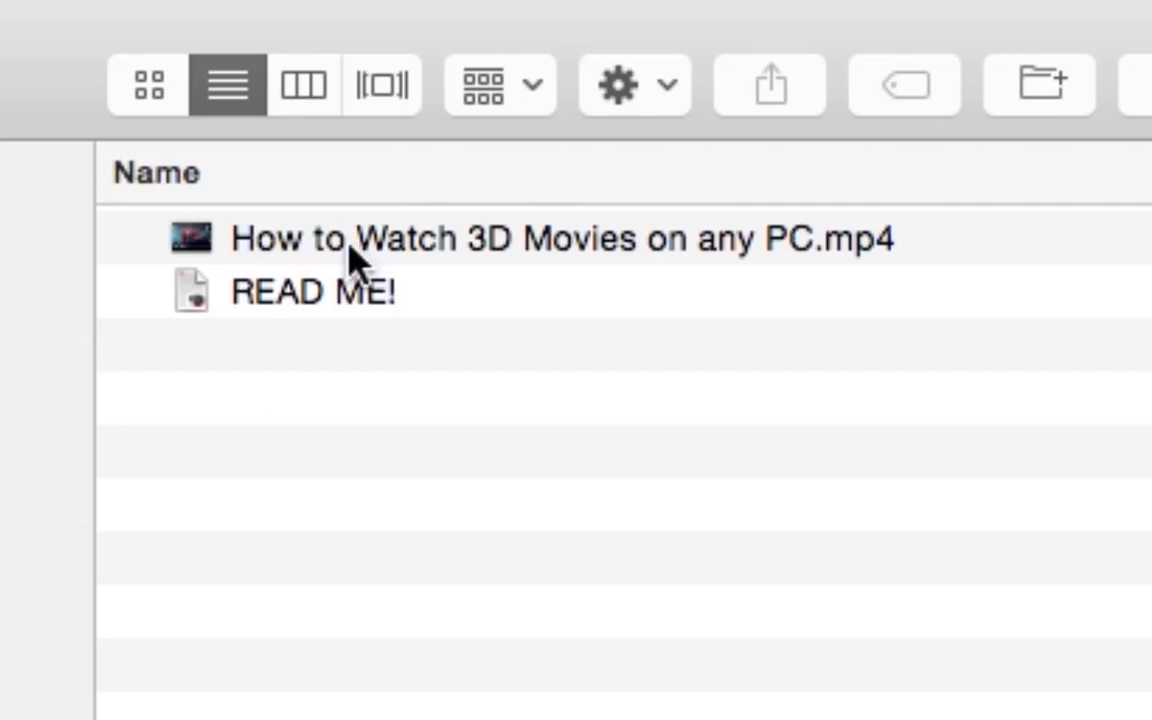
{"action": "mouse_move", "coordinate": [555, 190]}
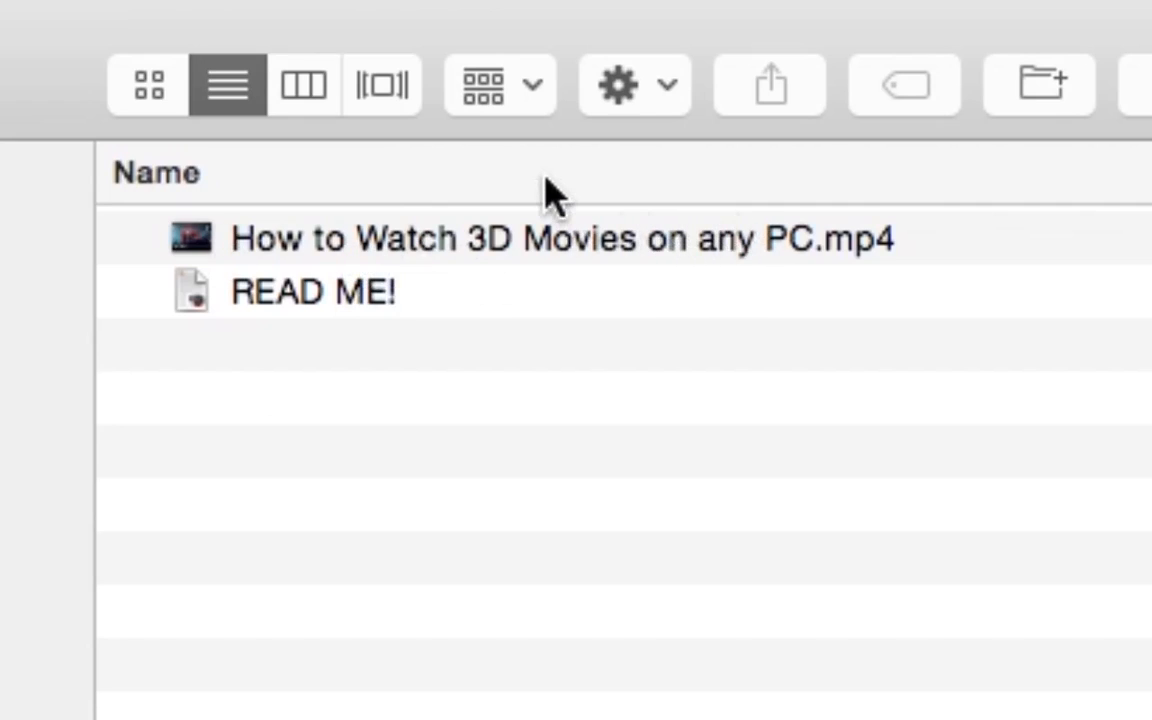
{"action": "mouse_move", "coordinate": [850, 245]}
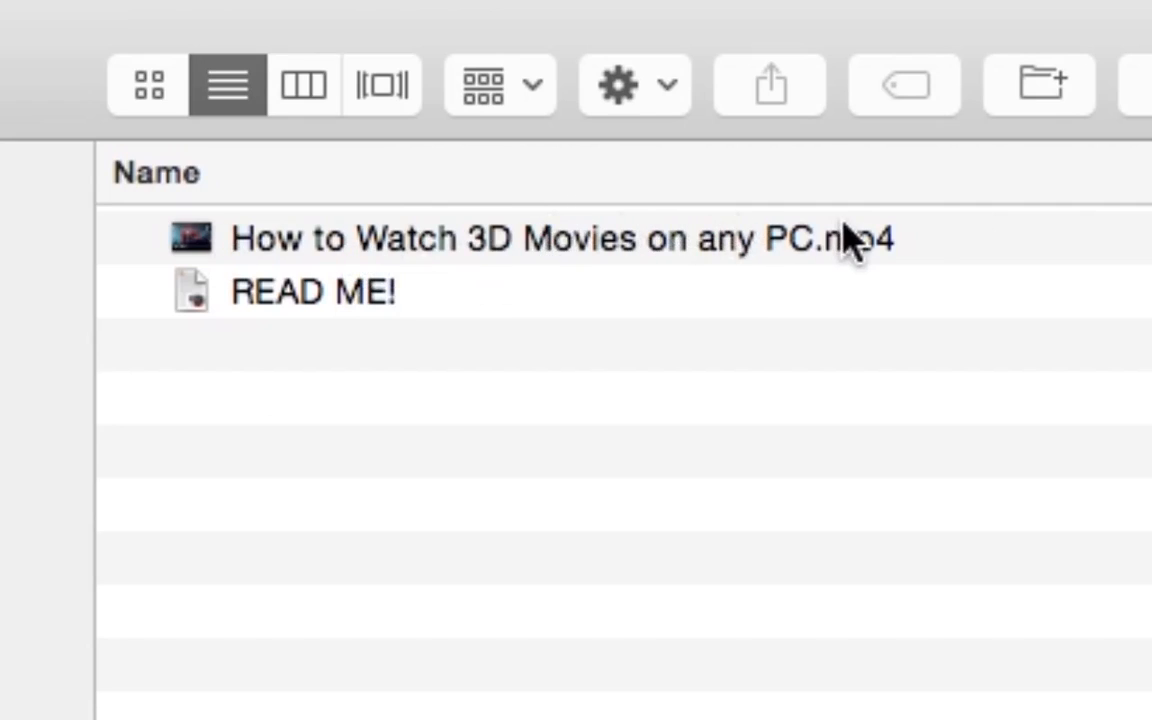
{"action": "mouse_move", "coordinate": [700, 165]}
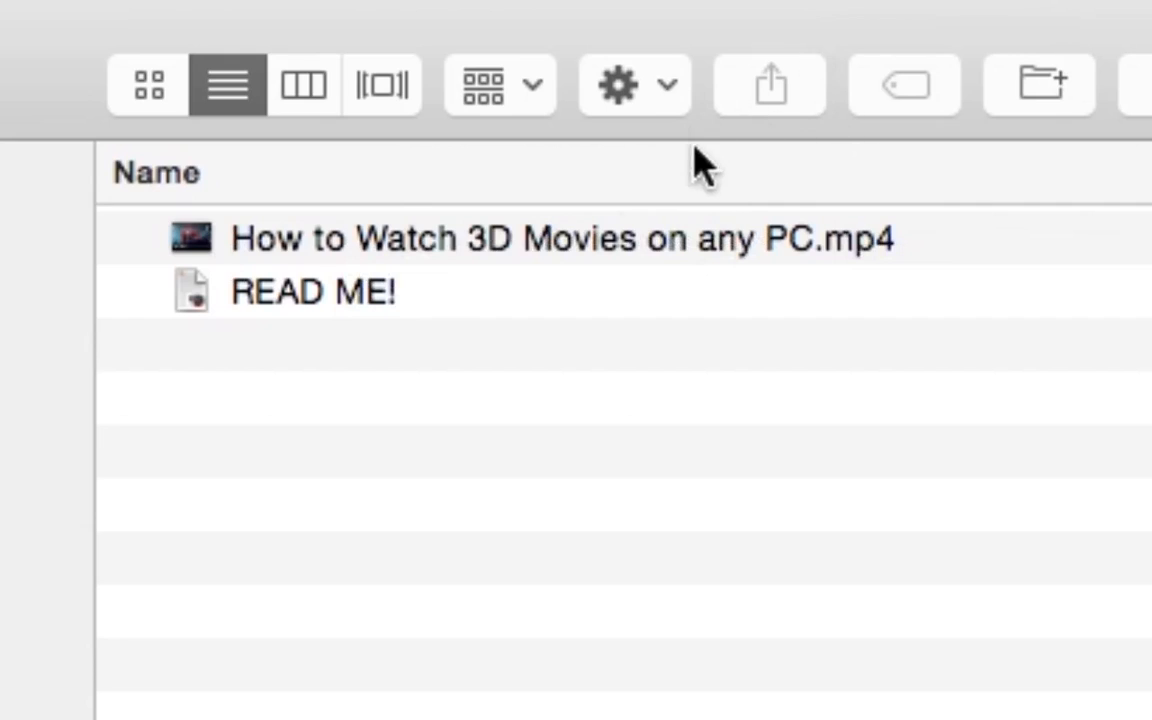
{"action": "mouse_move", "coordinate": [680, 265]}
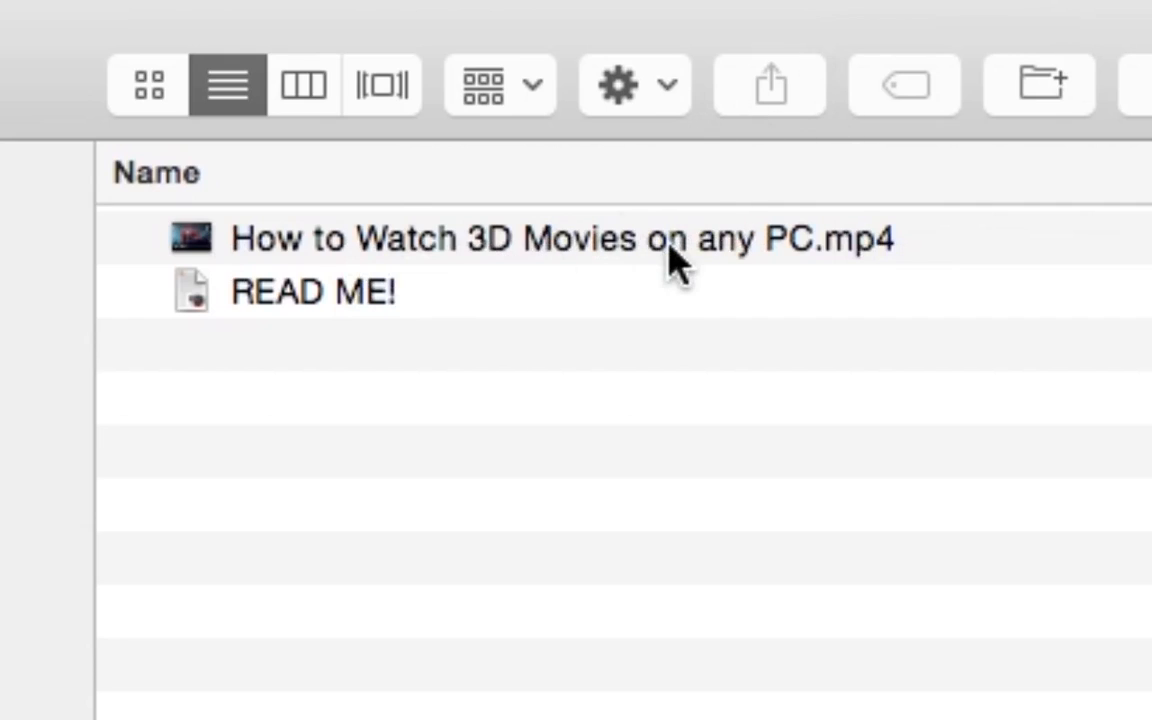
{"action": "mouse_move", "coordinate": [500, 230]}
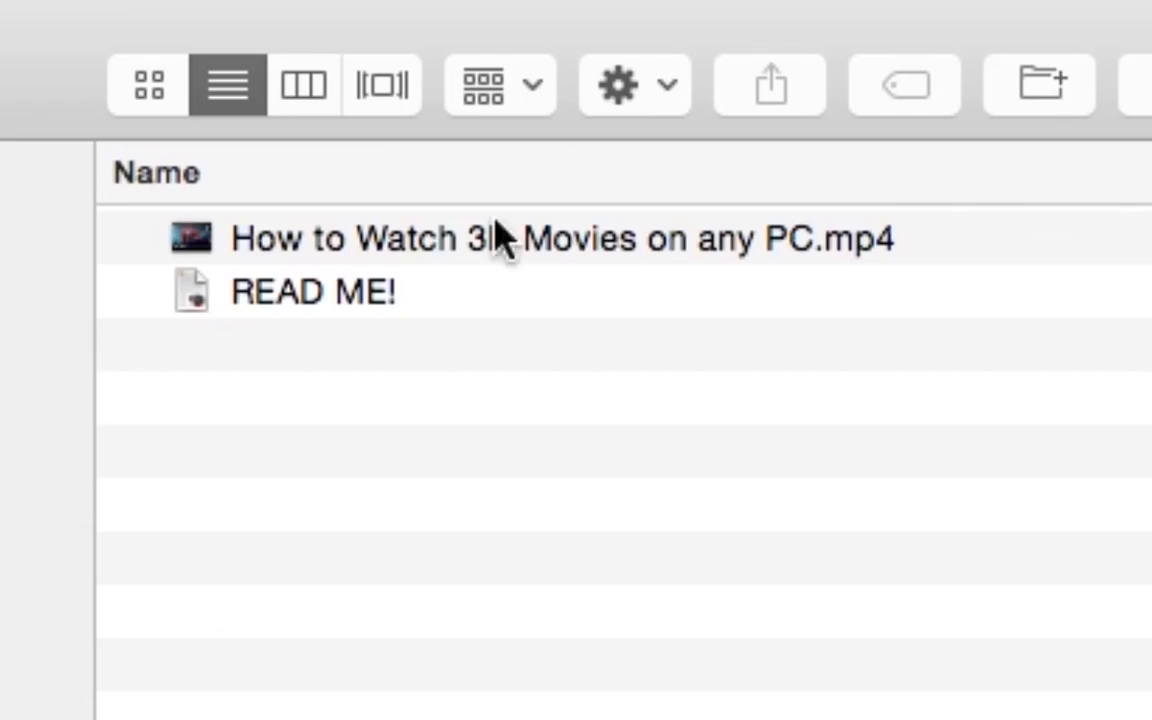
{"action": "mouse_move", "coordinate": [610, 248]}
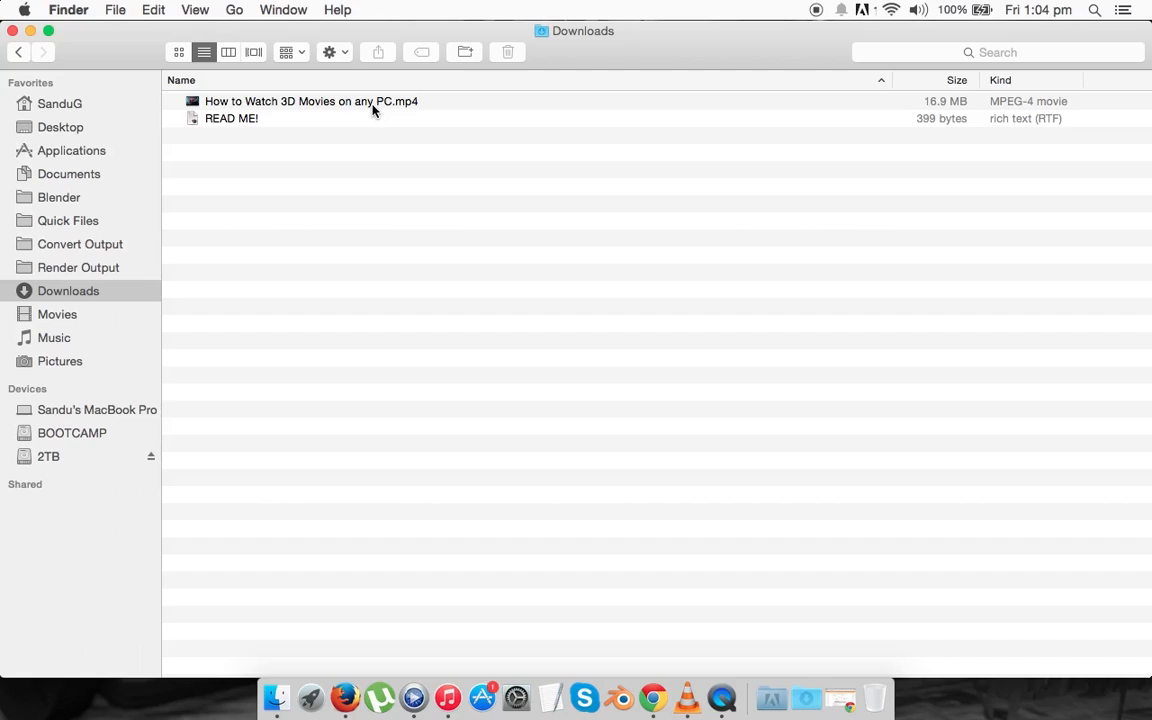
{"action": "left_click", "coordinate": [178, 52]}
{"action": "type", "text": "Hwt"}
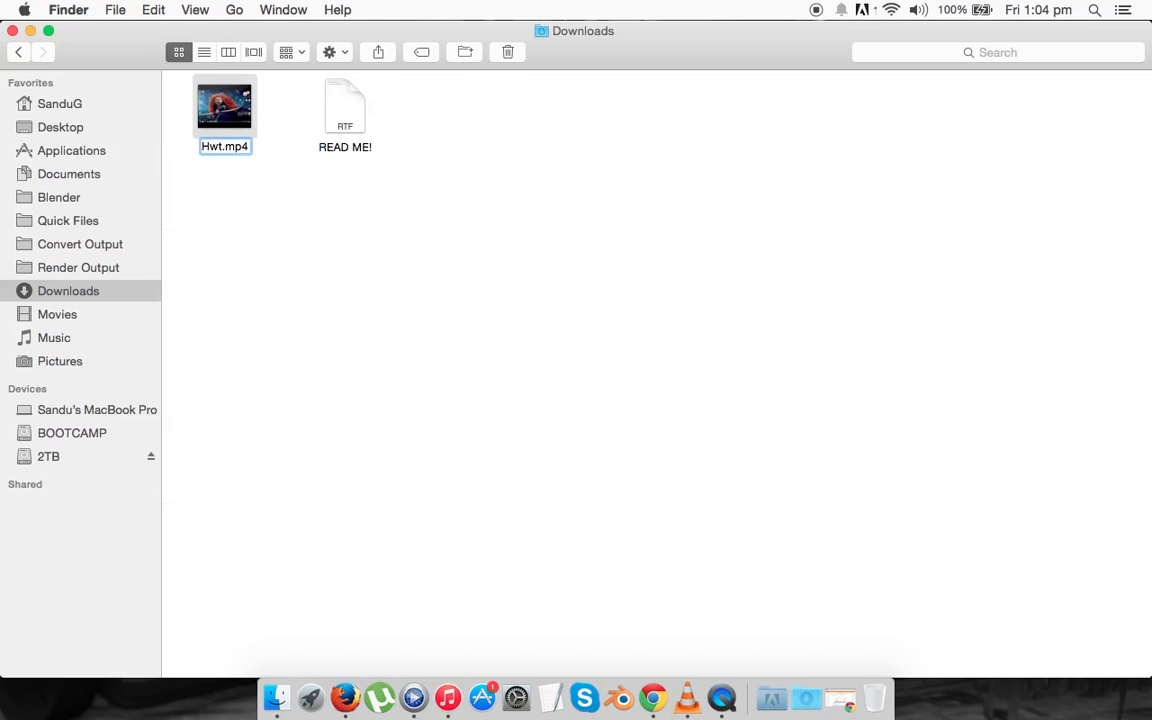
Rename the 3D movies video to Hwt3d_378.mp4 and select it with READ ME!
{"action": "type", "text": "3d_"}
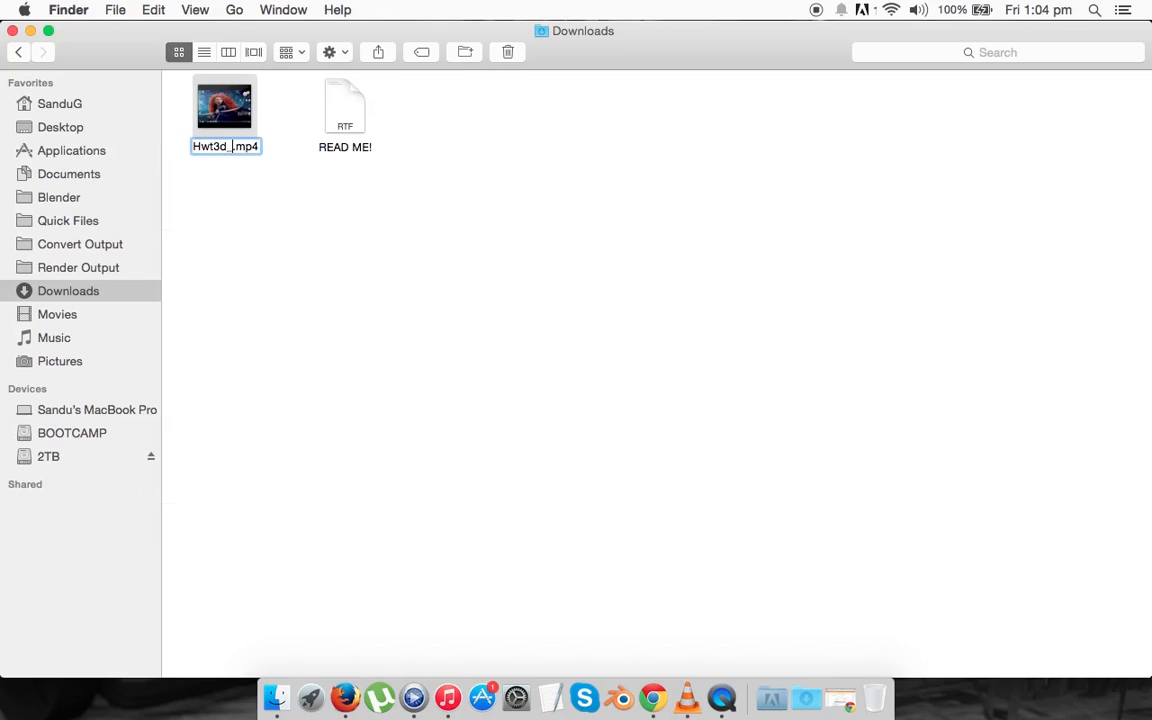
{"action": "type", "text": "378"}
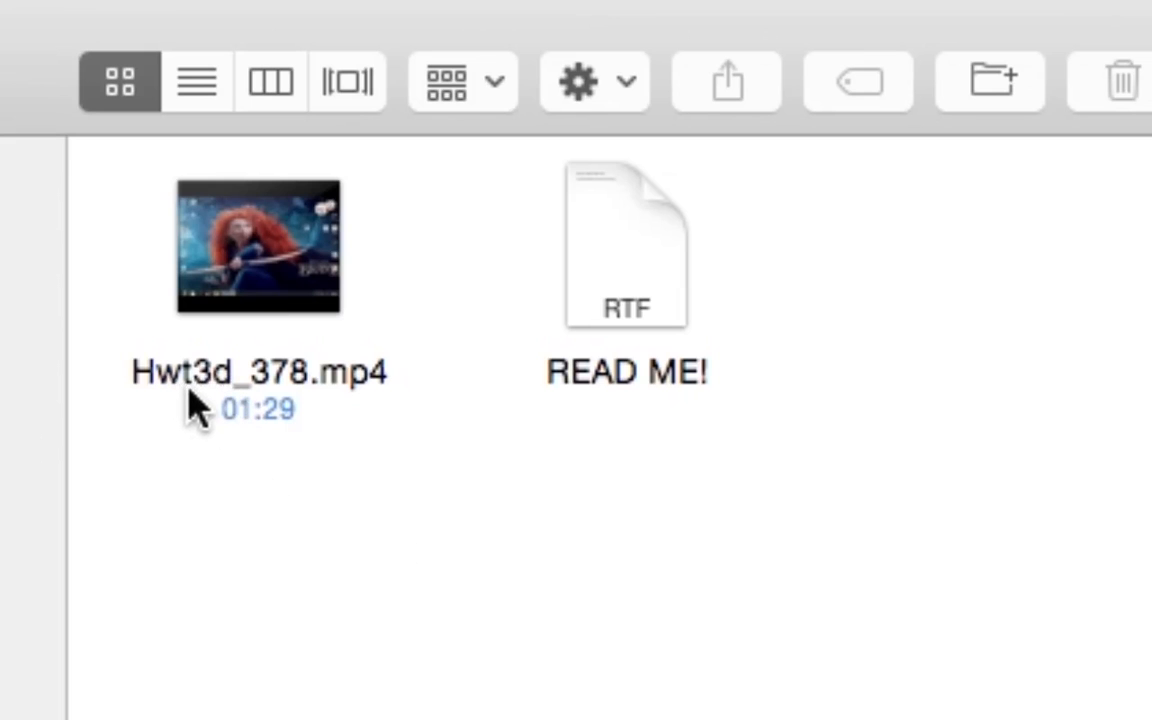
{"action": "mouse_move", "coordinate": [298, 400]}
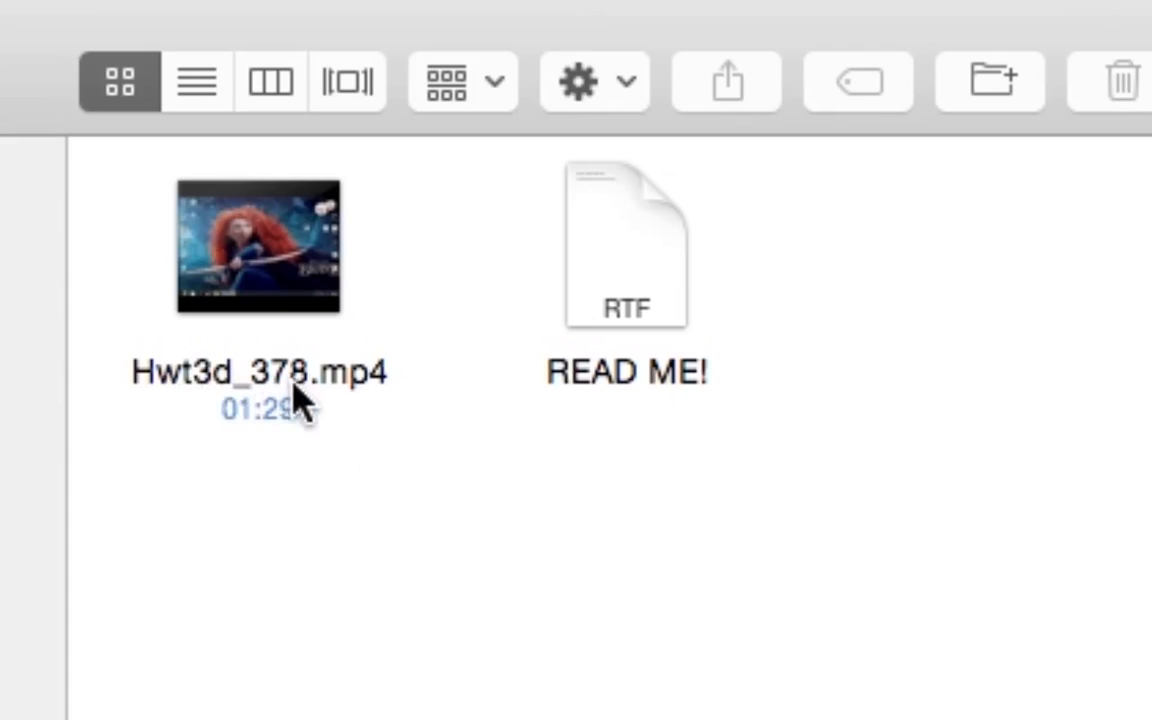
{"action": "mouse_move", "coordinate": [305, 715]}
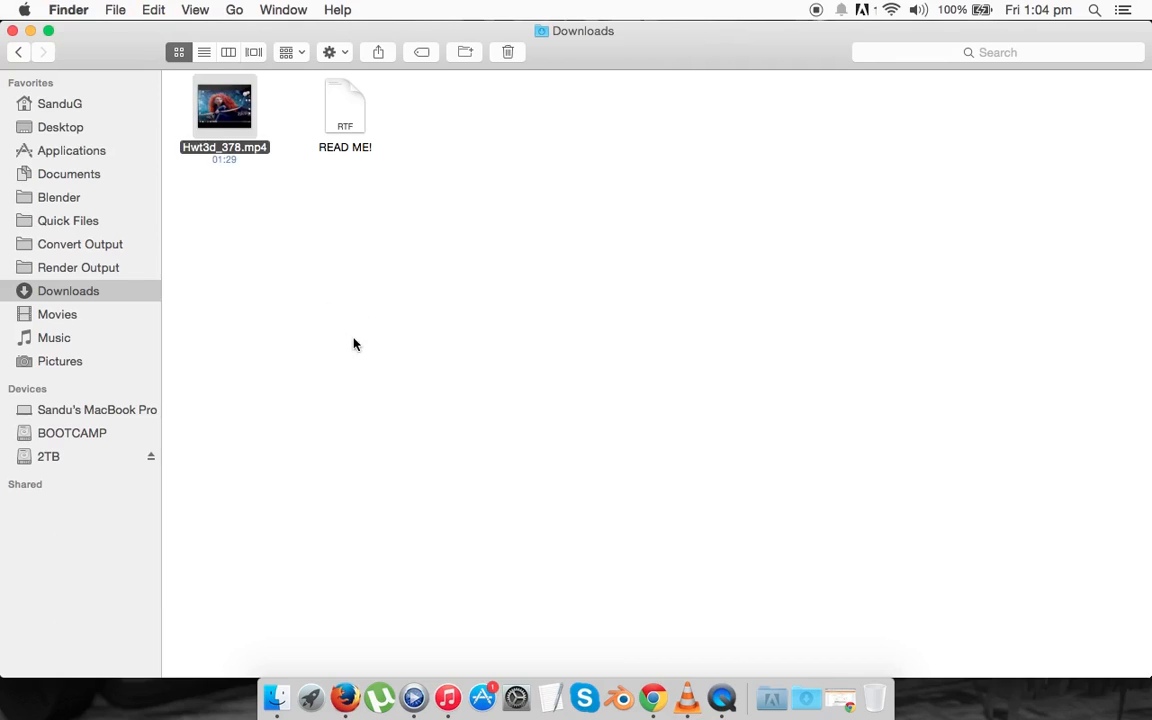
{"action": "left_click", "coordinate": [208, 234]}
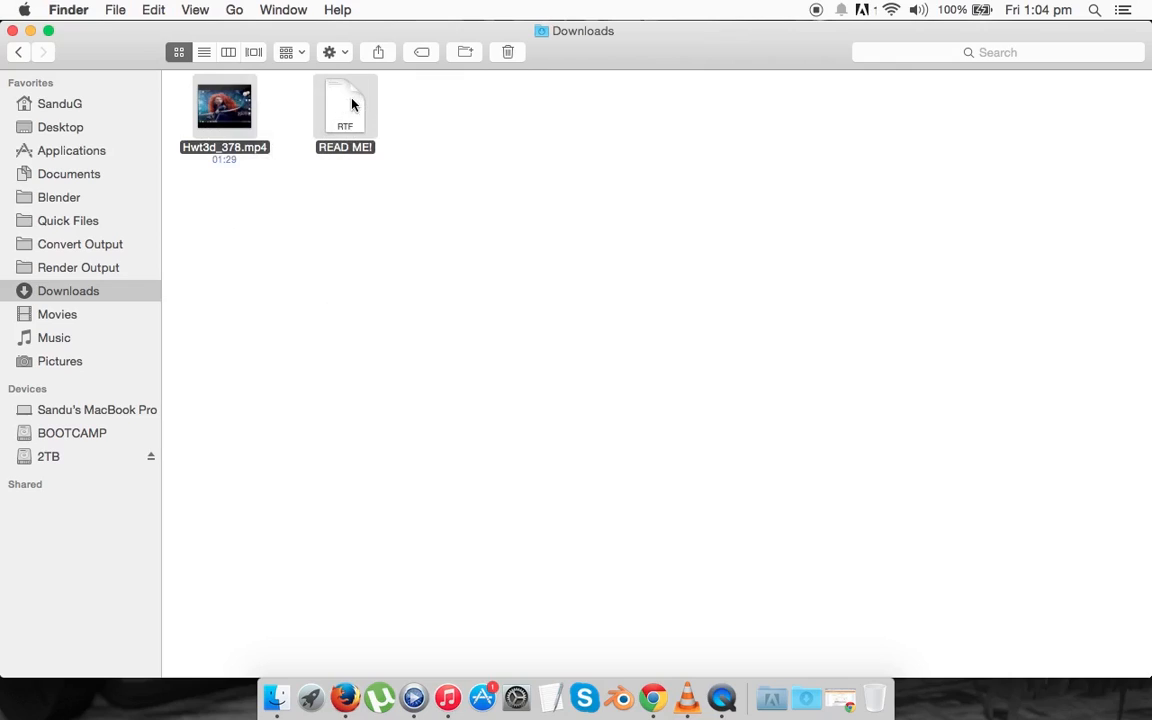
{"action": "mouse_move", "coordinate": [418, 233]}
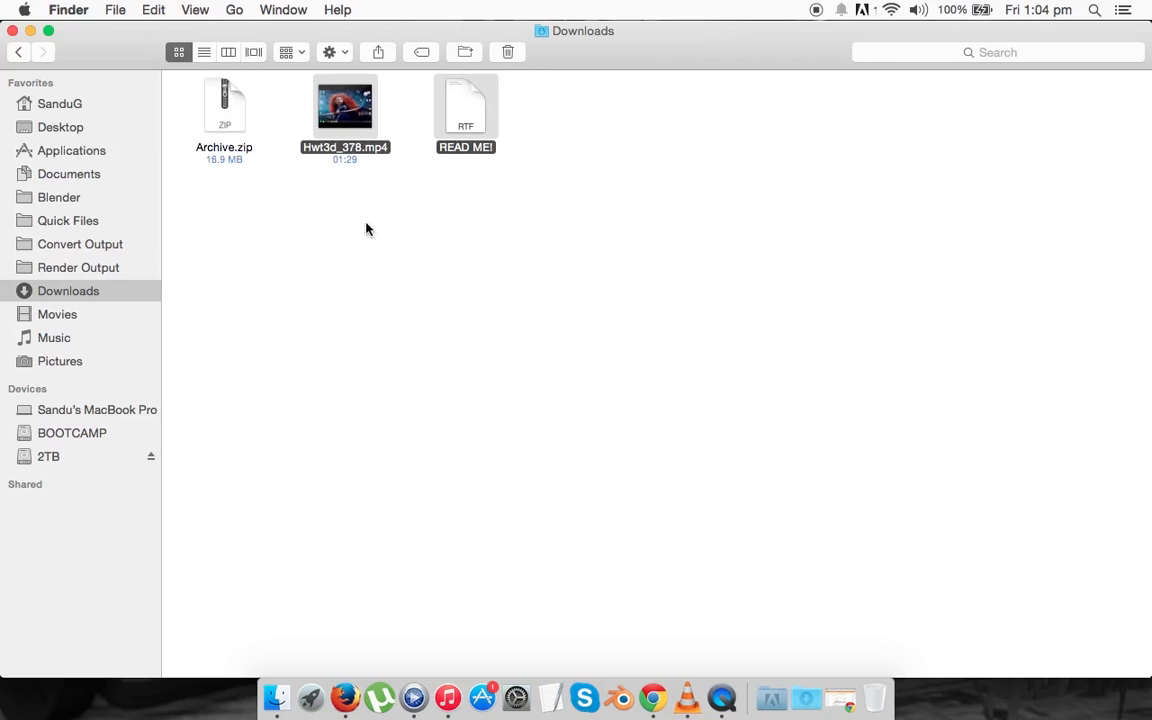
Rename the new Archive.zip to Hwt3d_378.zip.
{"action": "left_click", "coordinate": [254, 255]}
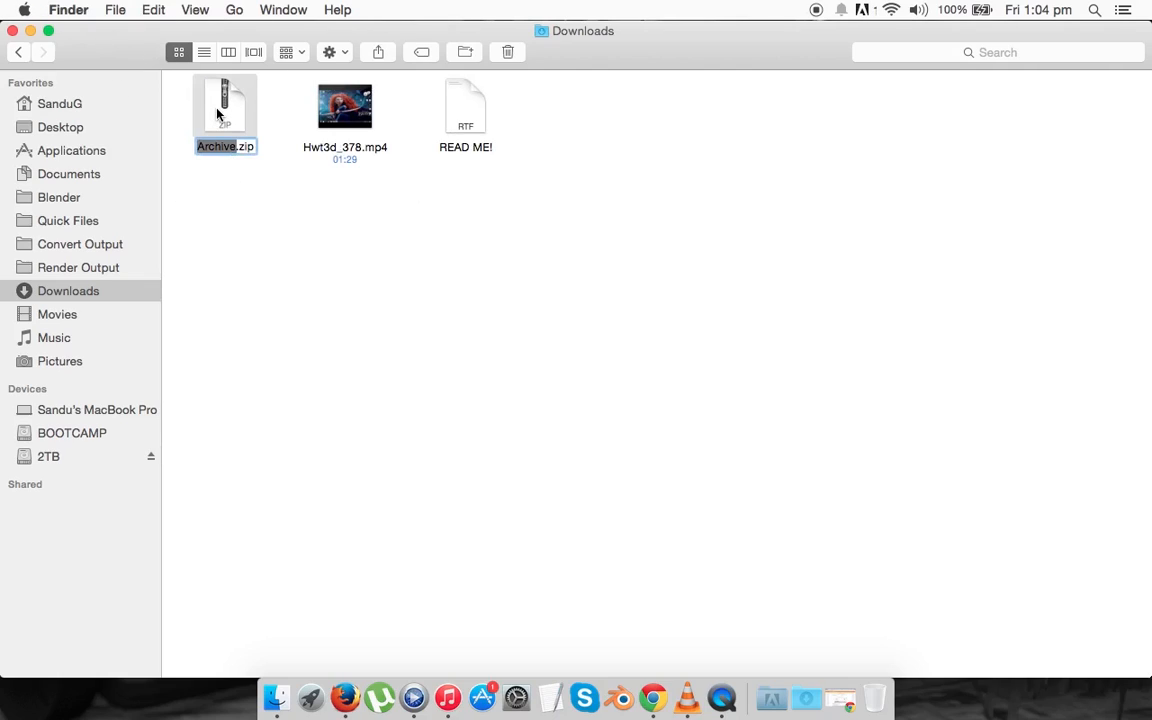
{"action": "type", "text": "Hwt3d_378.zip"}
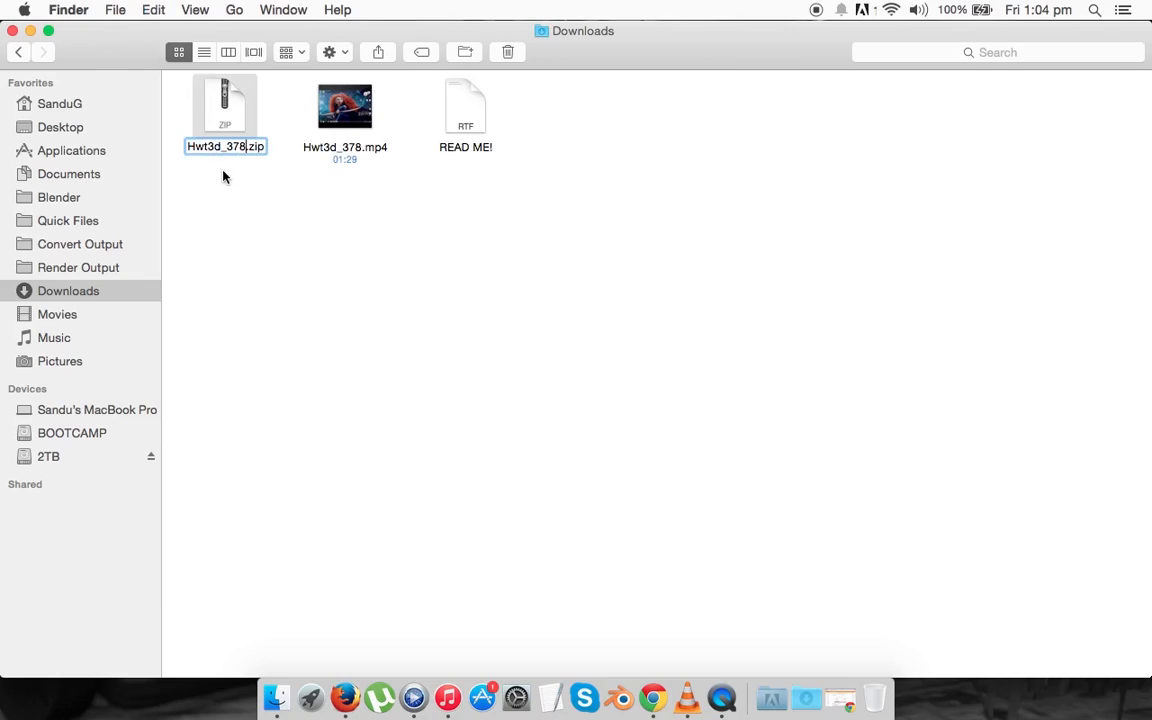
{"action": "mouse_move", "coordinate": [331, 315]}
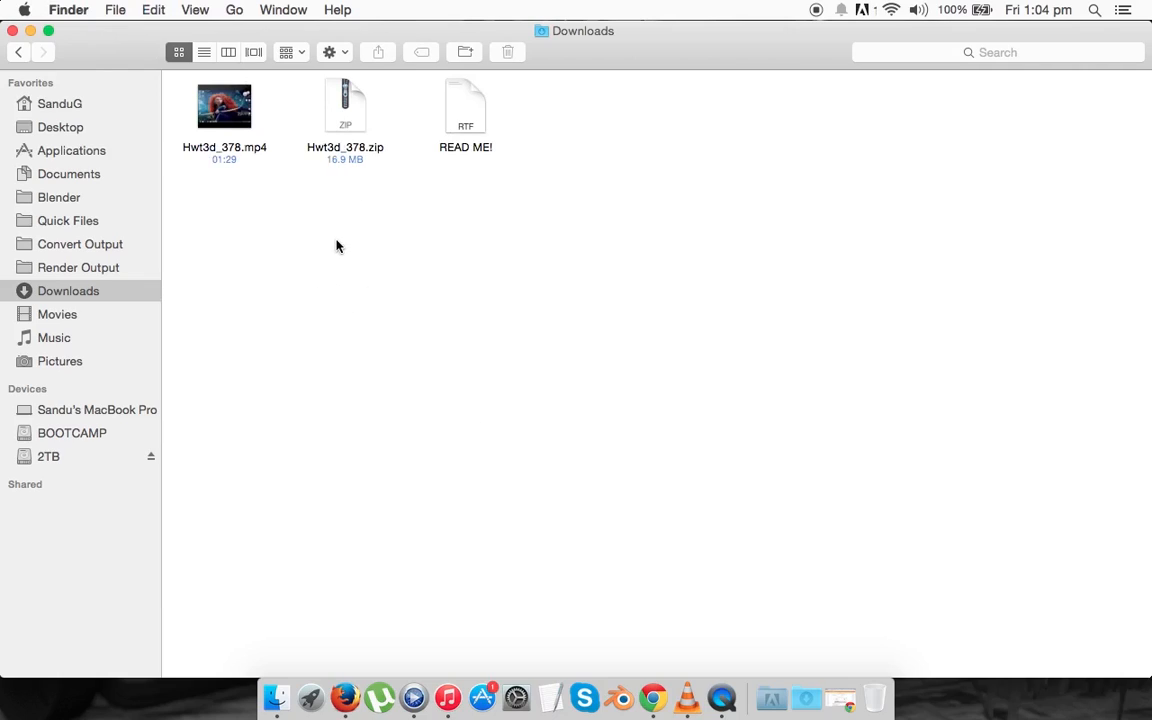
{"action": "mouse_move", "coordinate": [600, 283]}
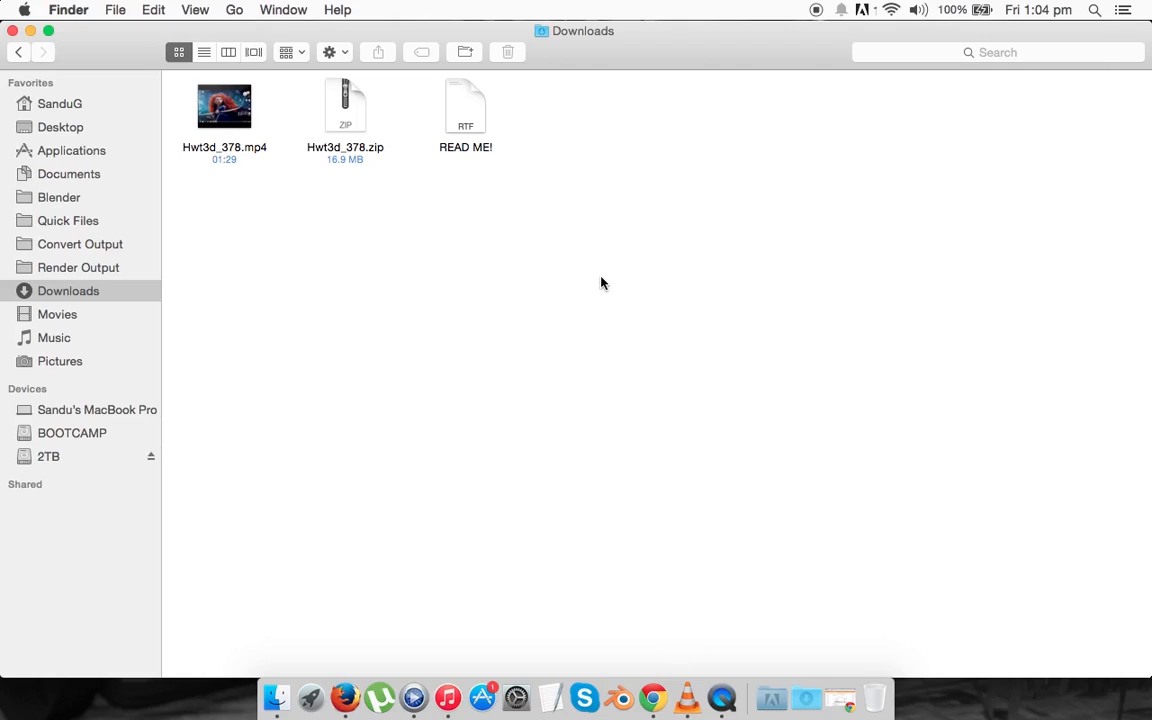
{"action": "mouse_move", "coordinate": [840, 698]}
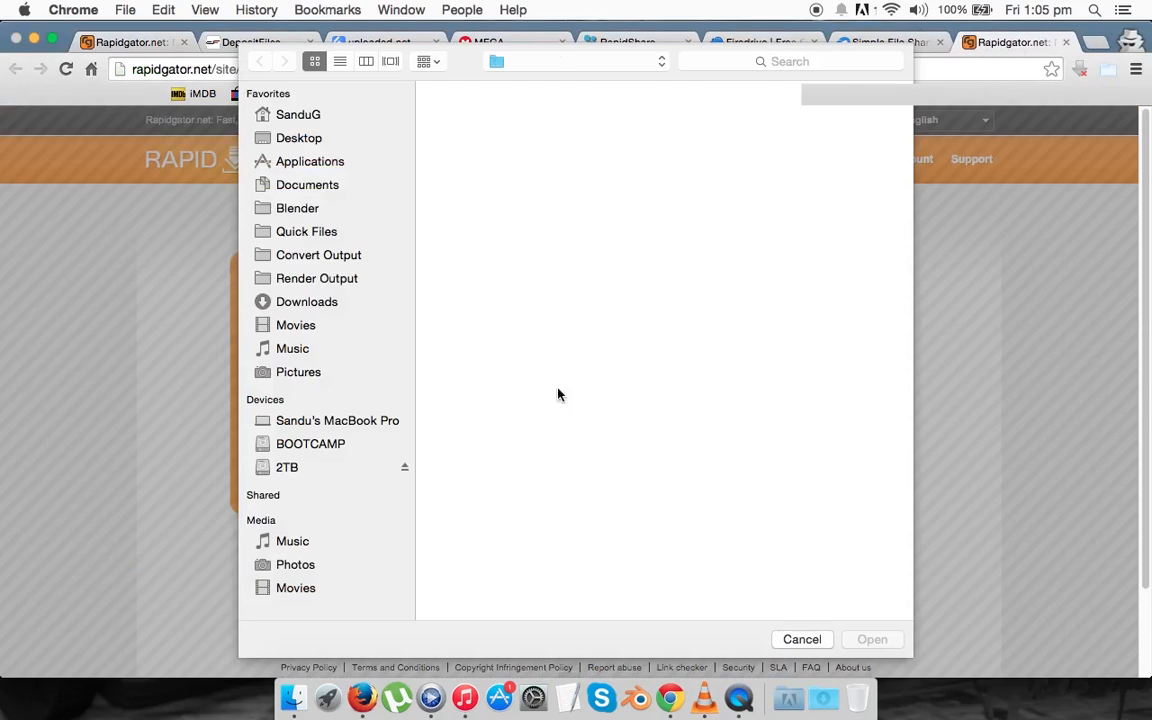
Choose Hwt3d_378.zip from Downloads and start its Rapidgator upload.
{"action": "left_click", "coordinate": [307, 301]}
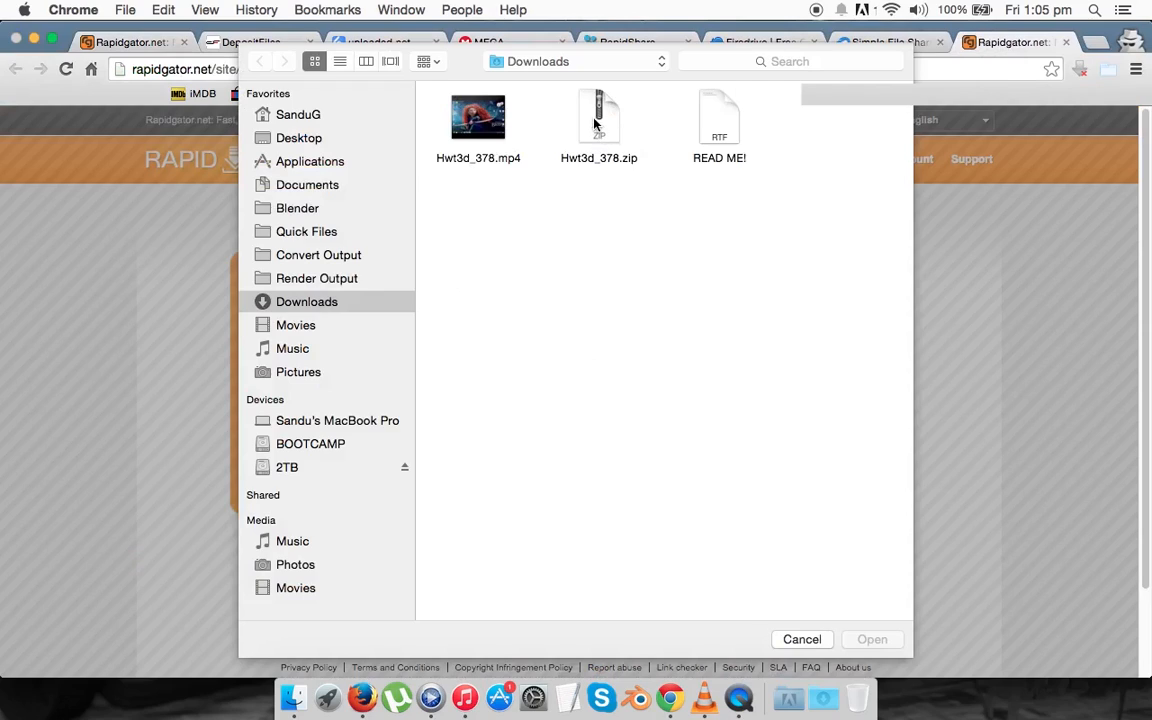
{"action": "left_click", "coordinate": [871, 639]}
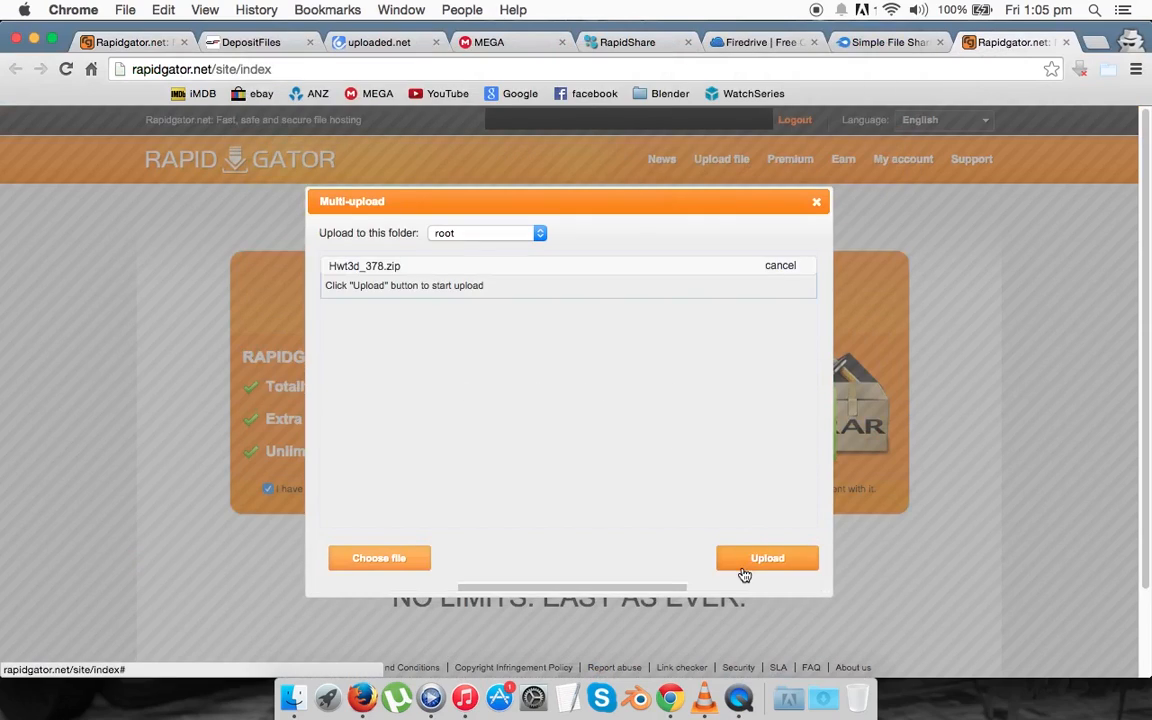
{"action": "left_click", "coordinate": [767, 558]}
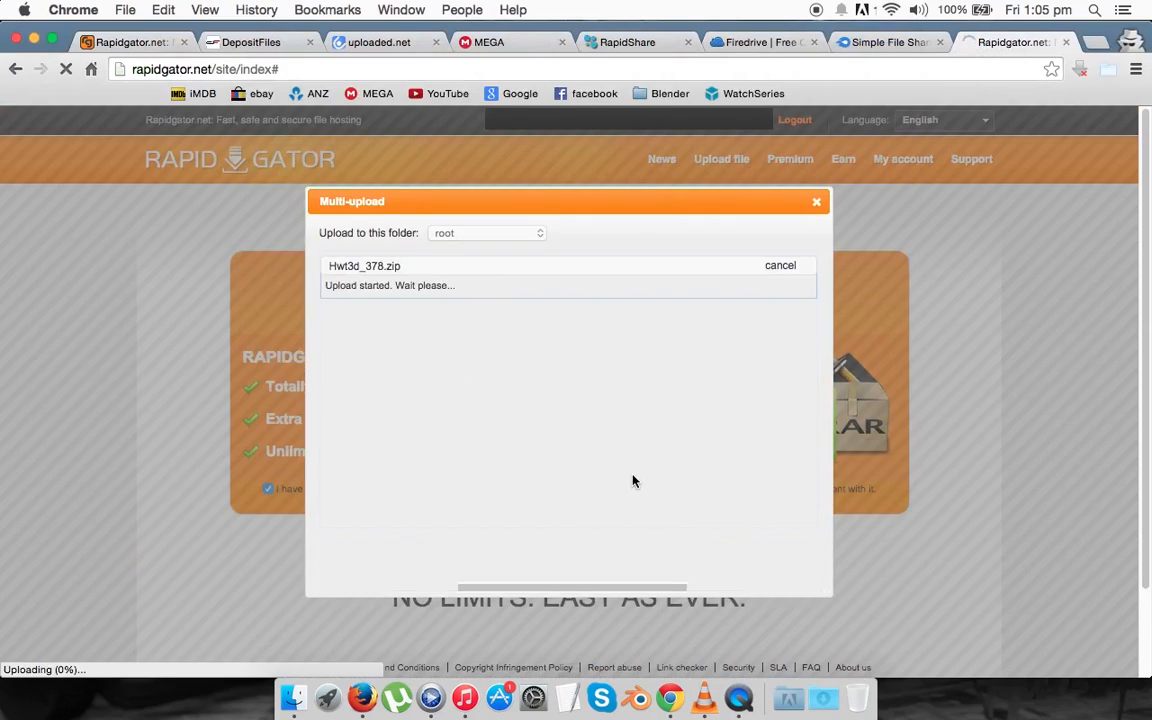